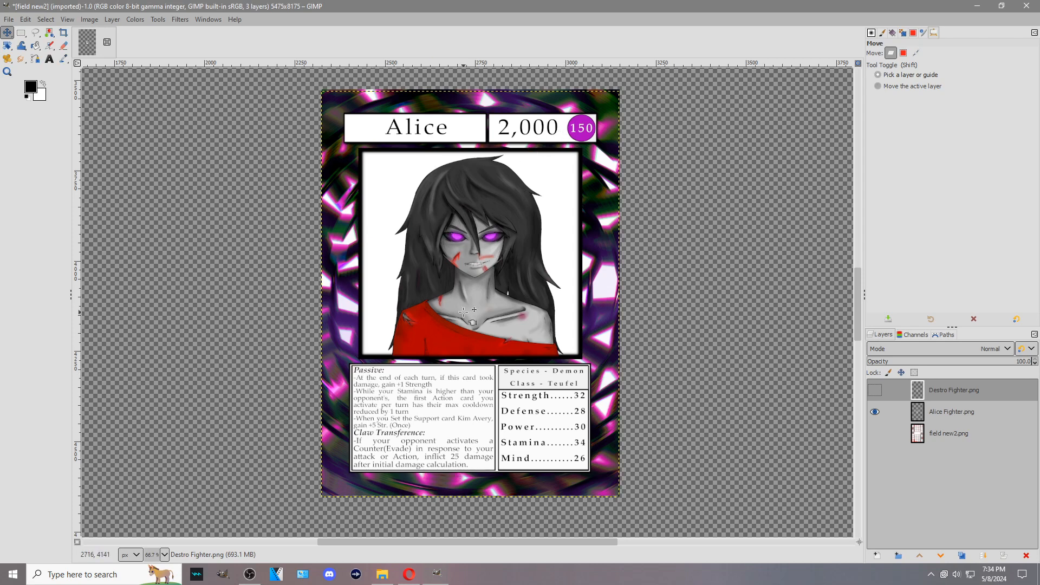
pyautogui.moveTo(540, 227)
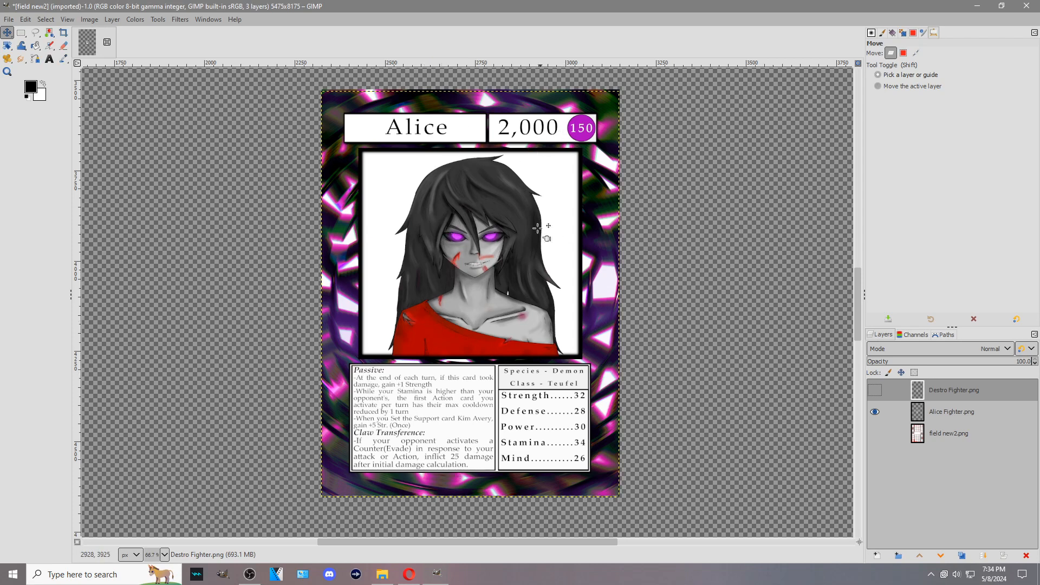
pyautogui.moveTo(514, 342)
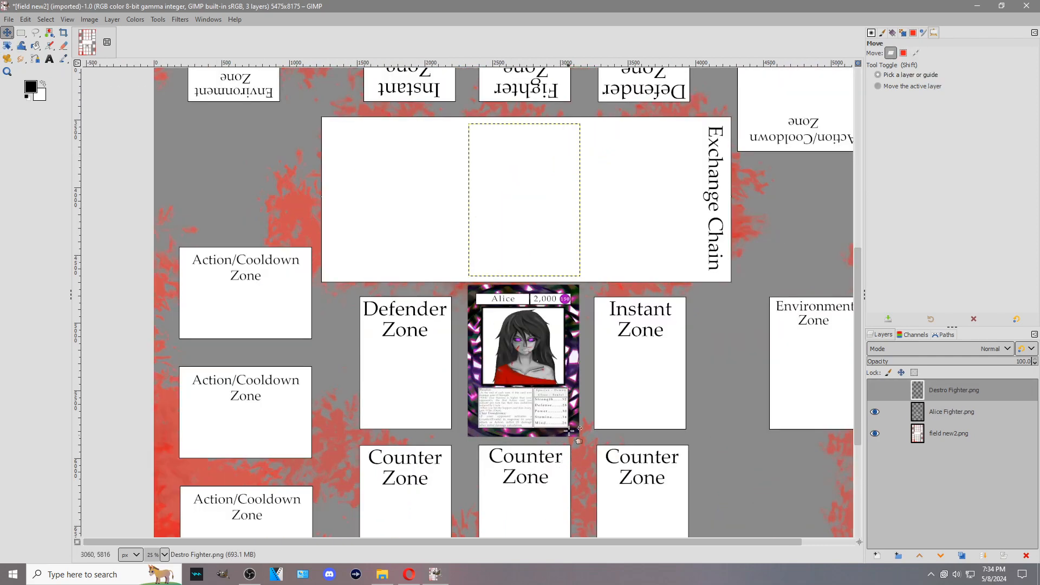
# Zoom around the Destro Fighter card to read its Passive and Forray text, then zoom back out
pyautogui.scroll(-3)
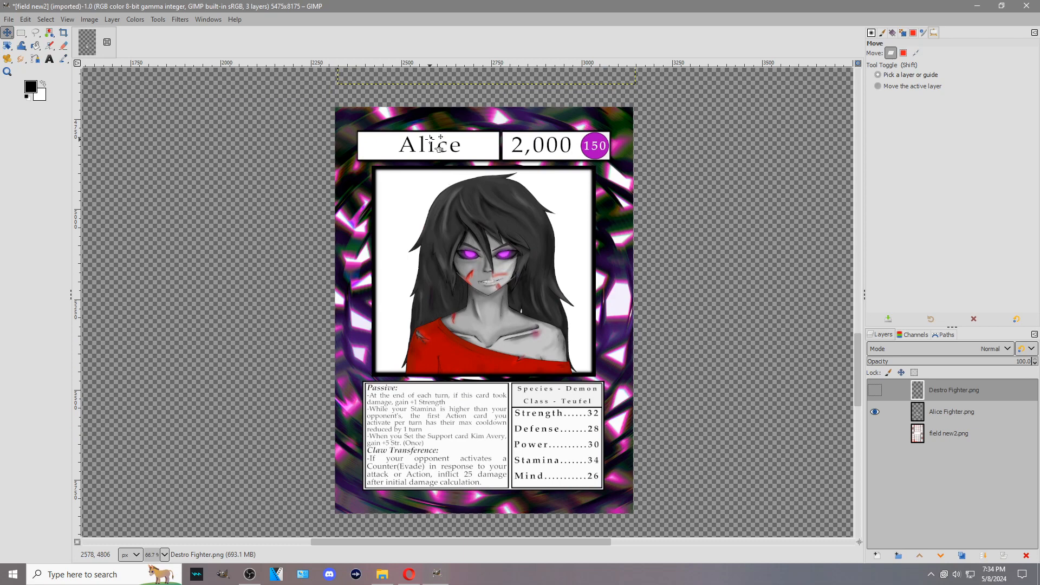
pyautogui.moveTo(450, 218)
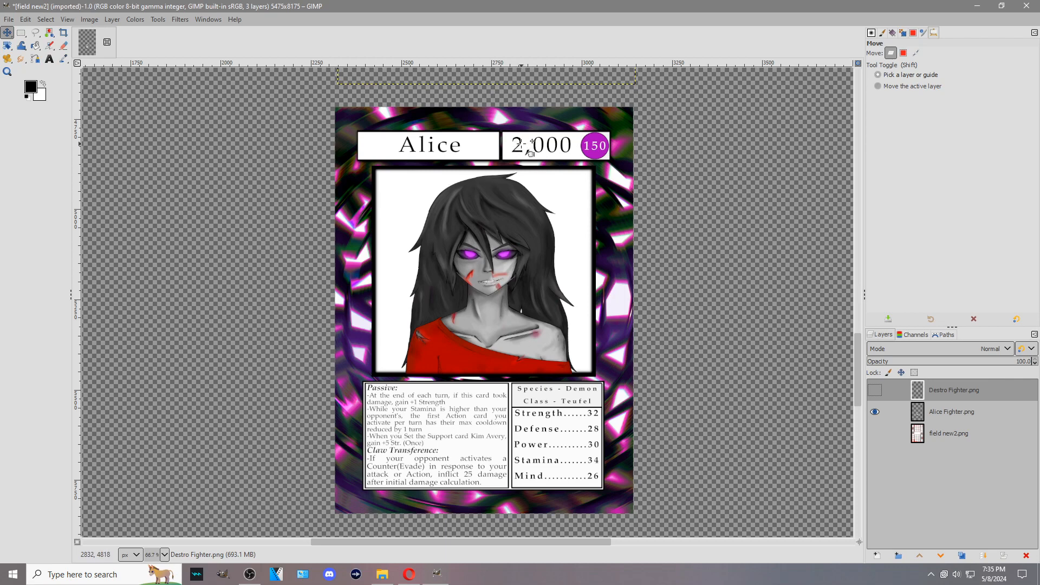
pyautogui.moveTo(531, 153)
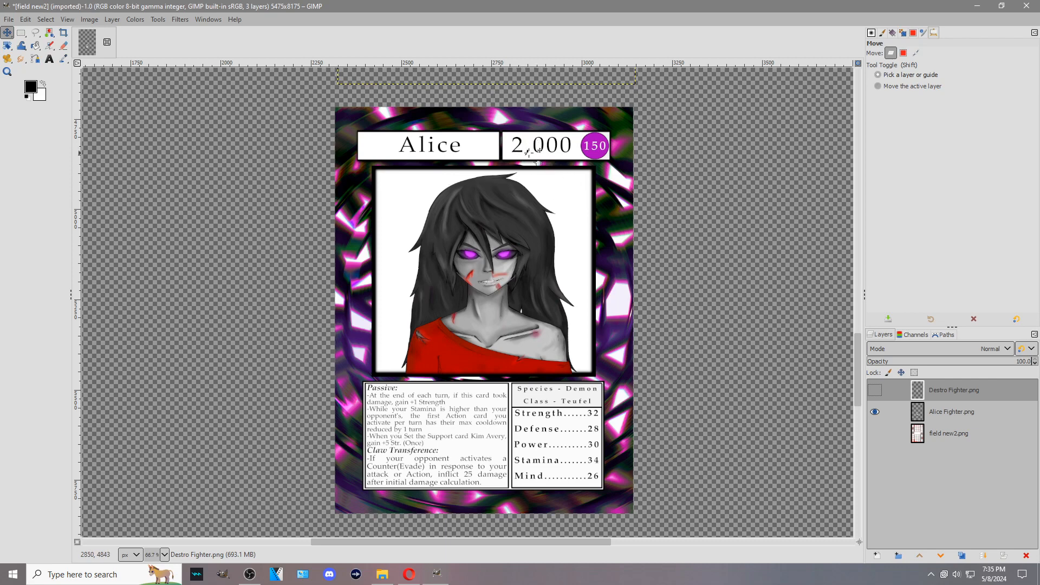
pyautogui.moveTo(537, 149)
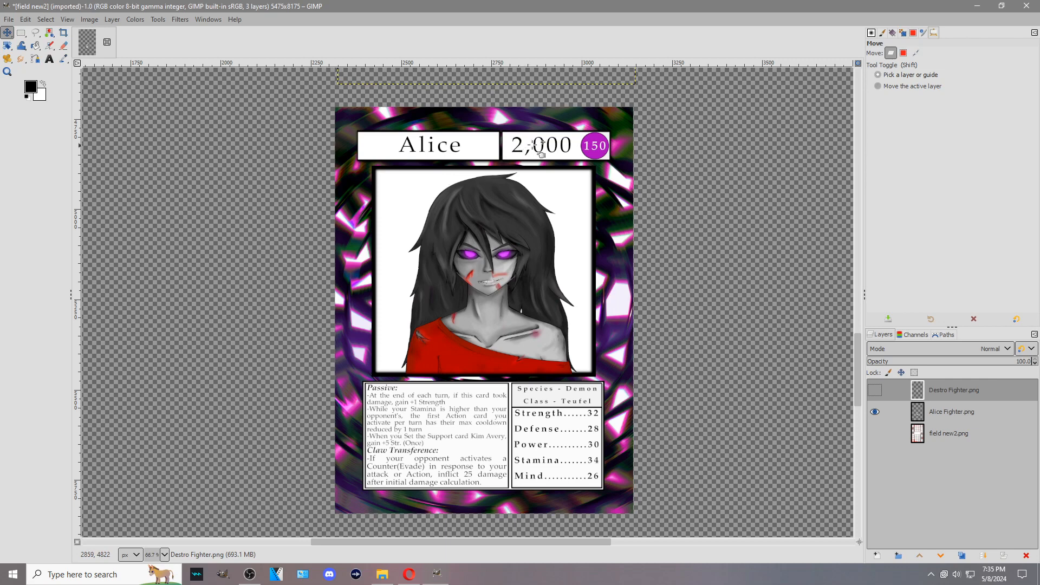
pyautogui.moveTo(564, 192)
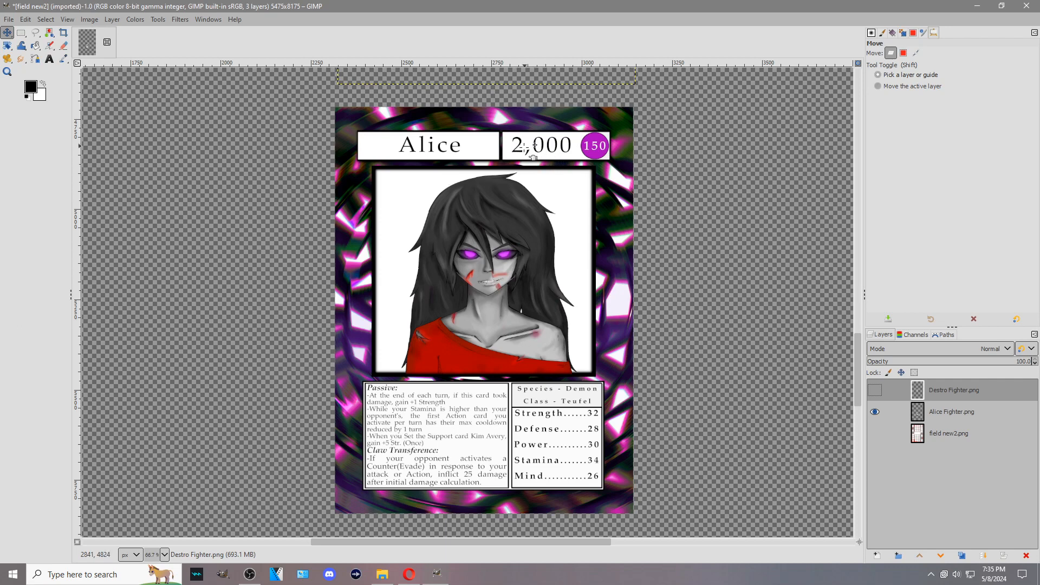
pyautogui.moveTo(546, 152)
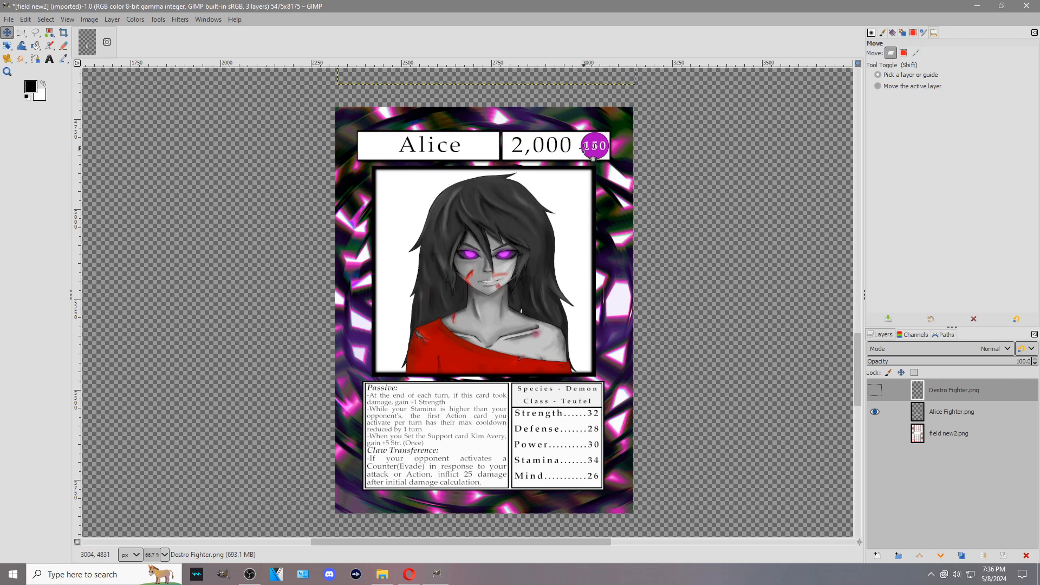
pyautogui.moveTo(590, 204)
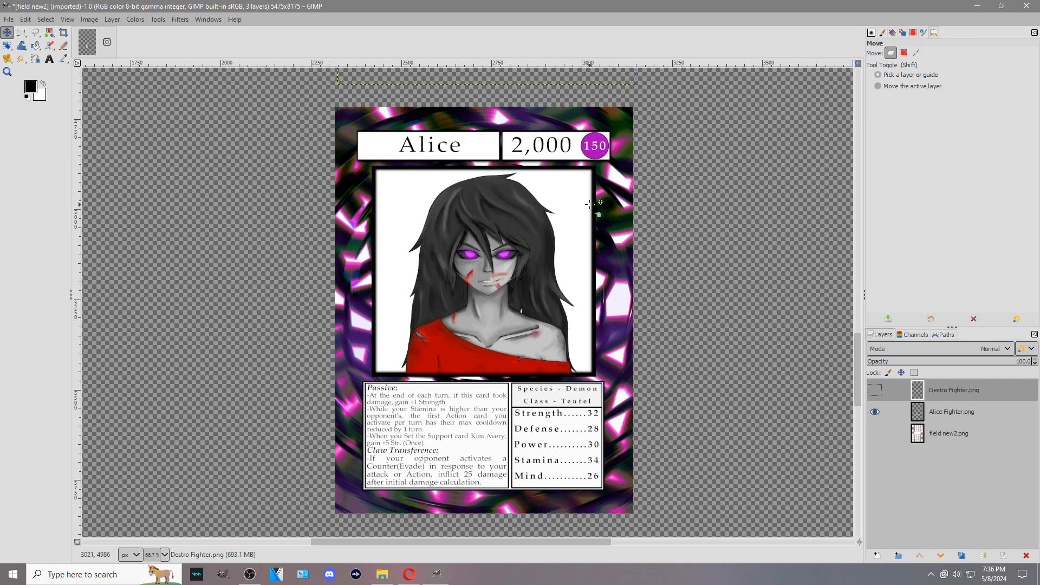
pyautogui.moveTo(507, 125)
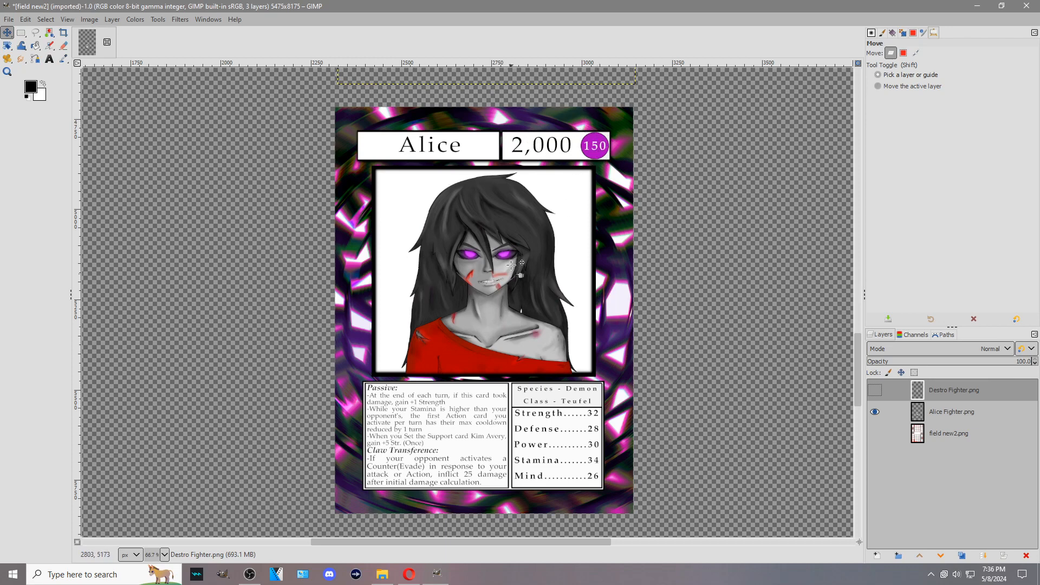
pyautogui.moveTo(454, 344)
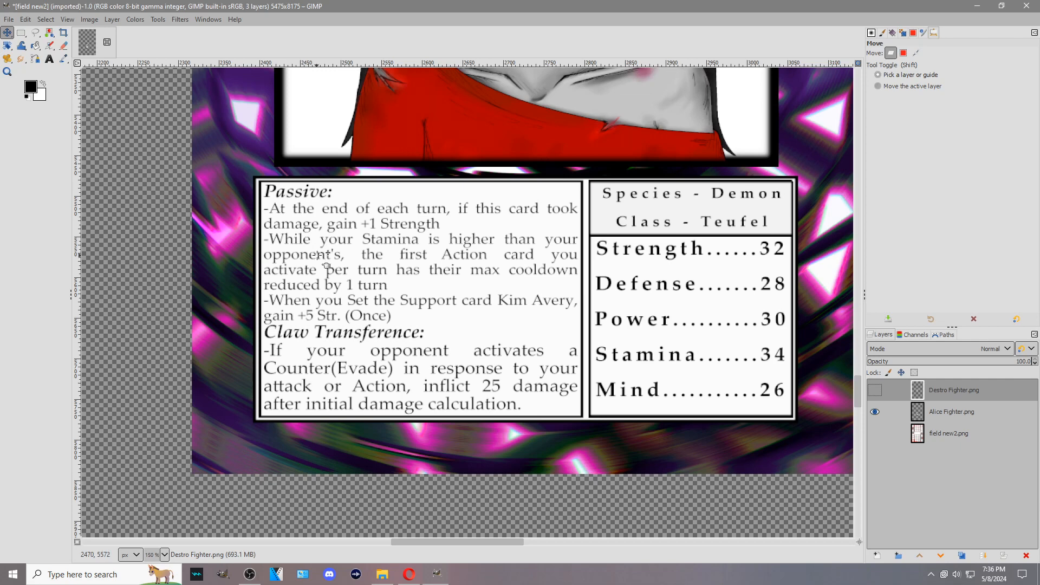
pyautogui.moveTo(401, 238)
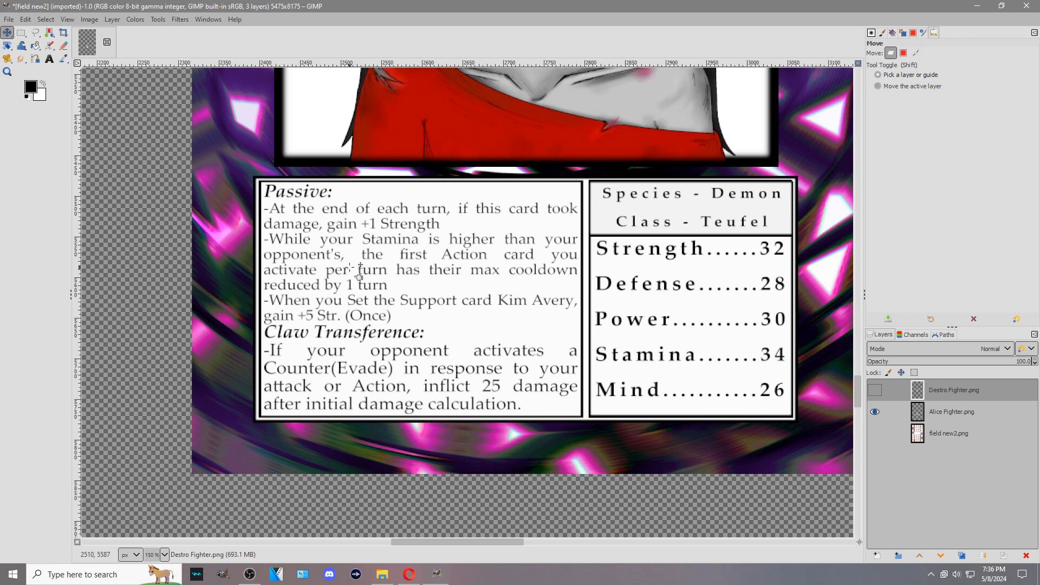
pyautogui.moveTo(309, 249)
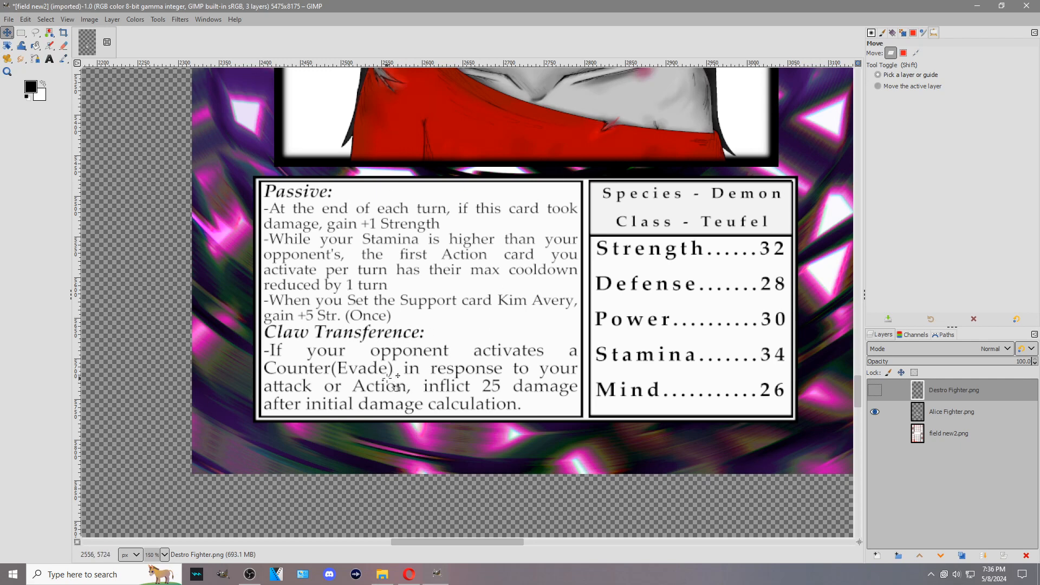
pyautogui.moveTo(447, 265)
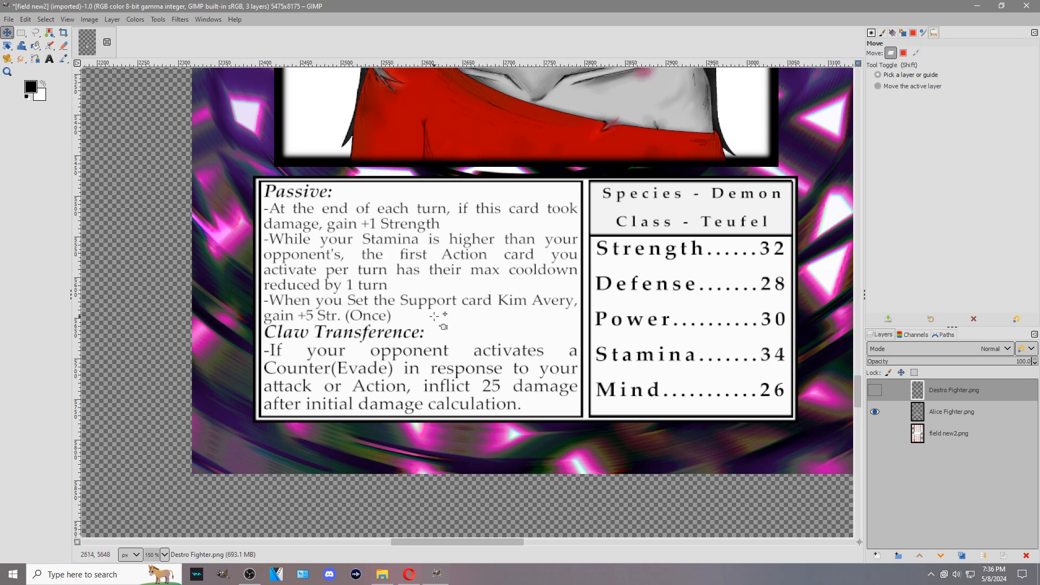
pyautogui.moveTo(397, 256)
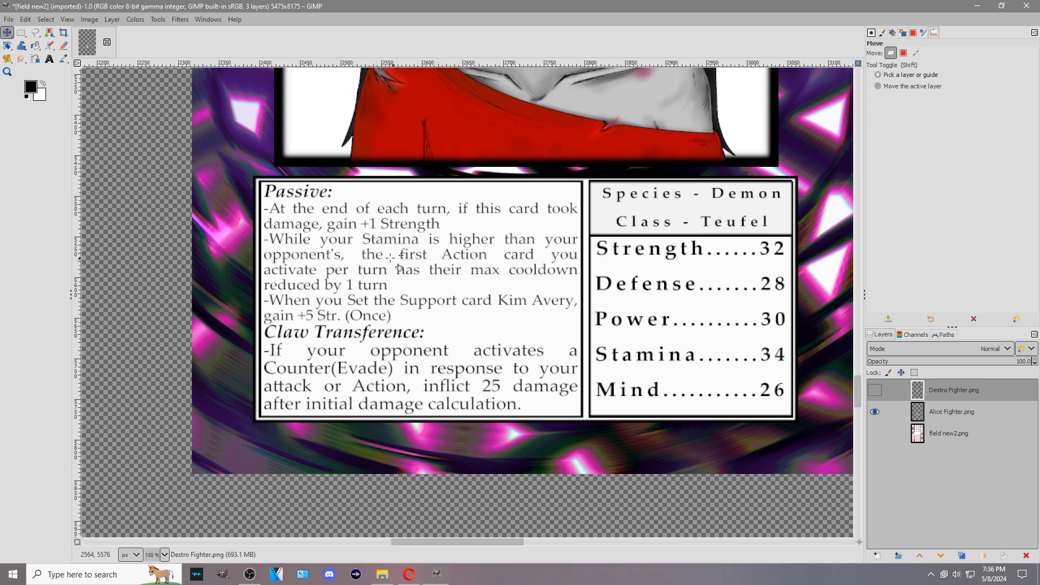
pyautogui.moveTo(375, 212)
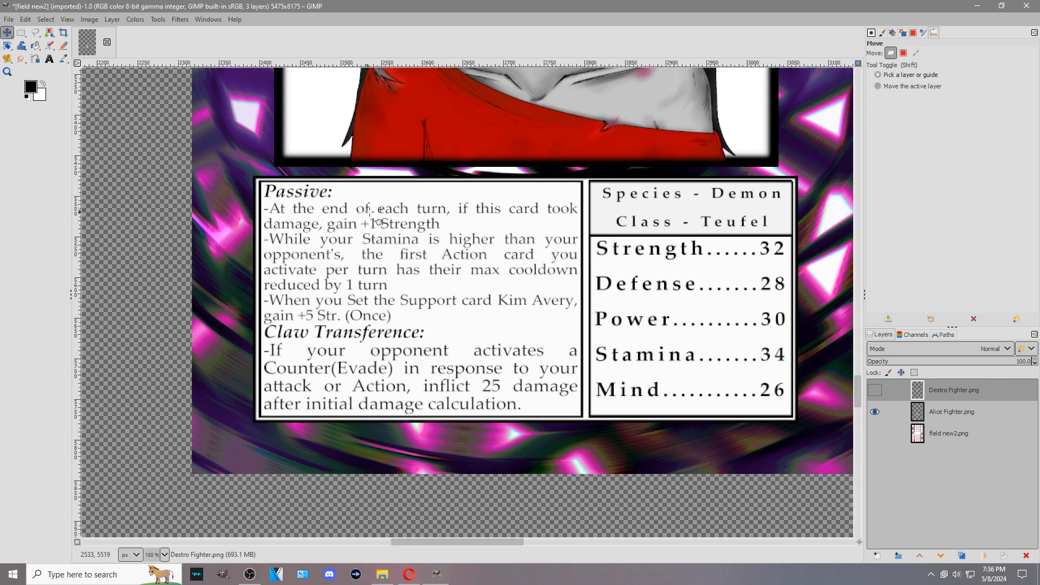
pyautogui.moveTo(431, 218)
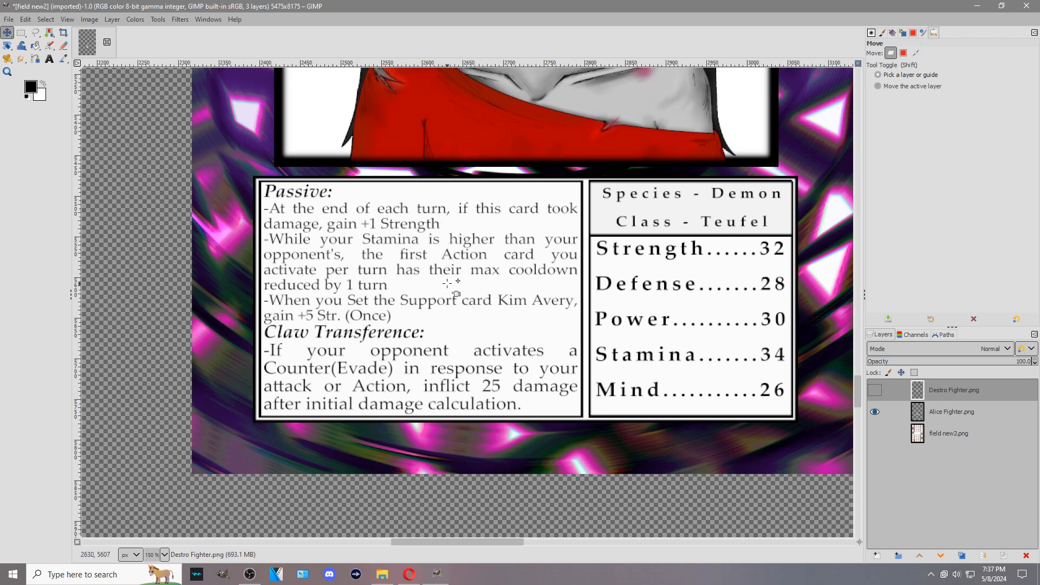
pyautogui.moveTo(412, 275)
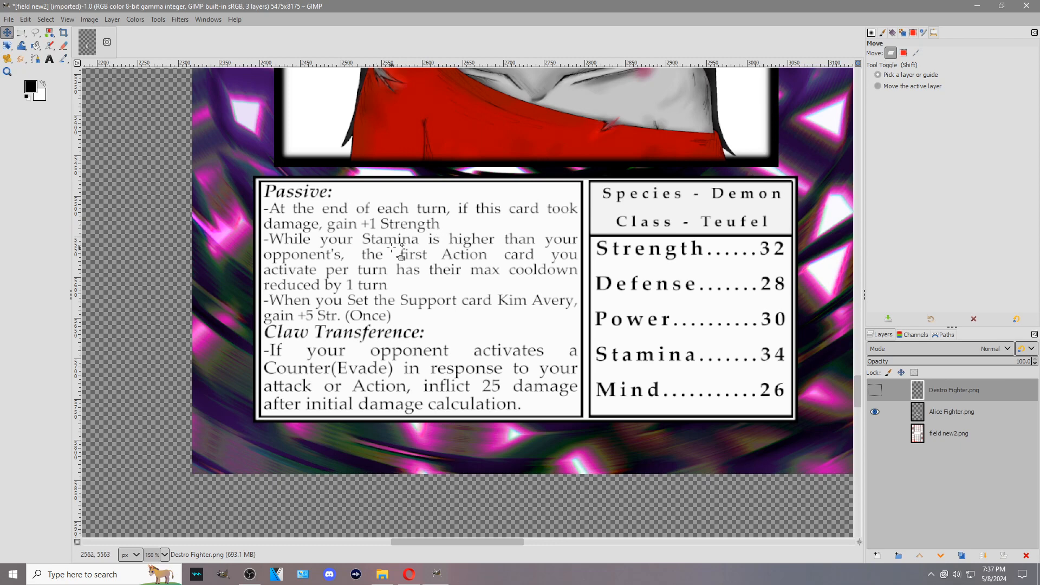
pyautogui.moveTo(428, 229)
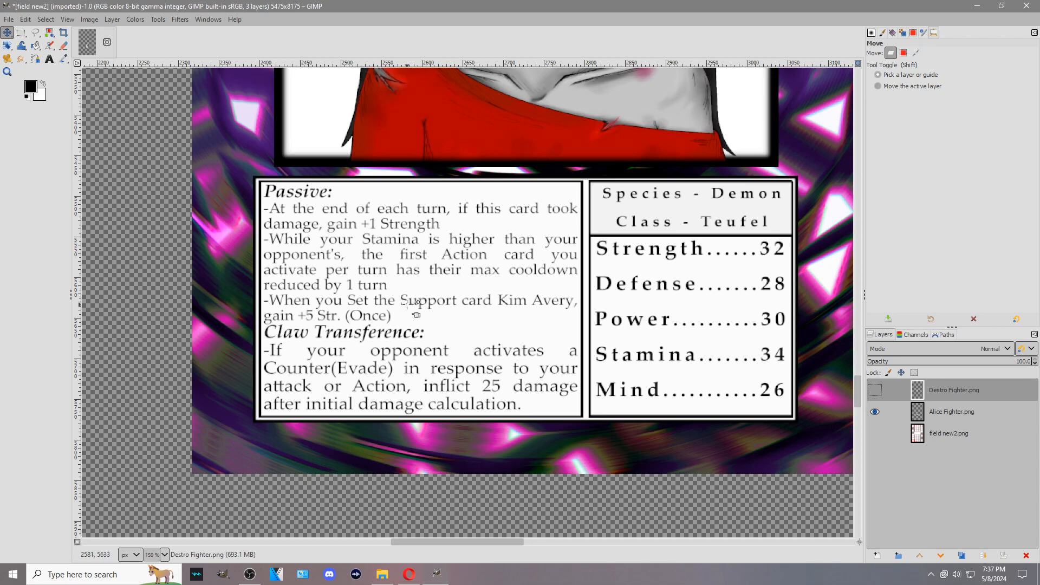
pyautogui.moveTo(300, 253)
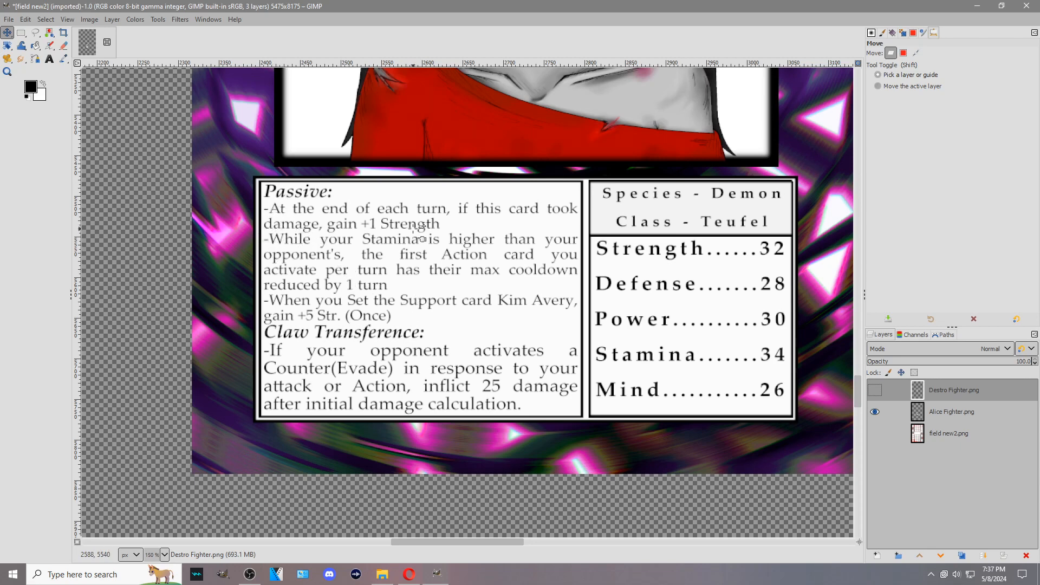
pyautogui.moveTo(259, 240)
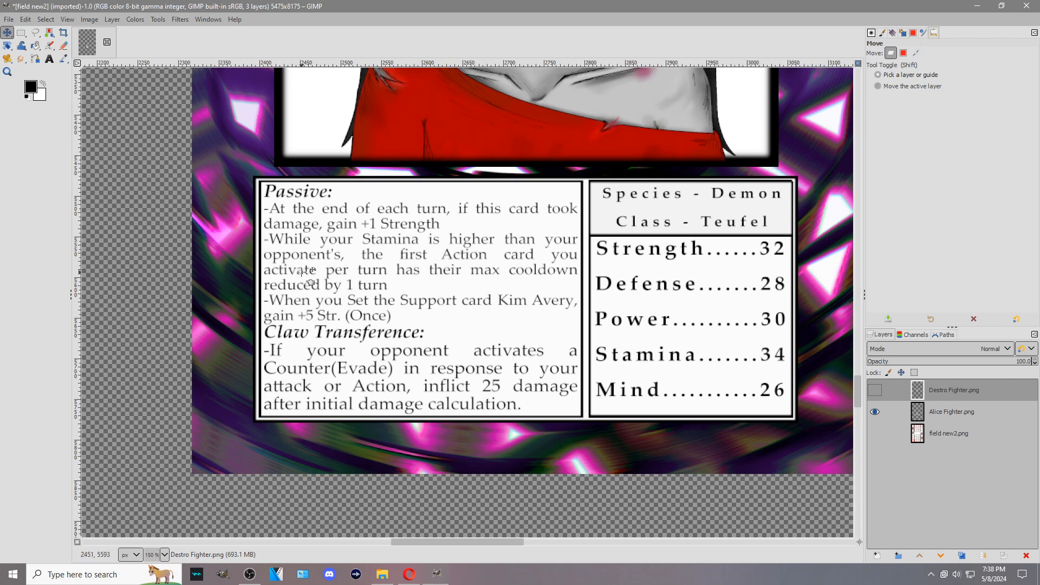
pyautogui.moveTo(542, 283)
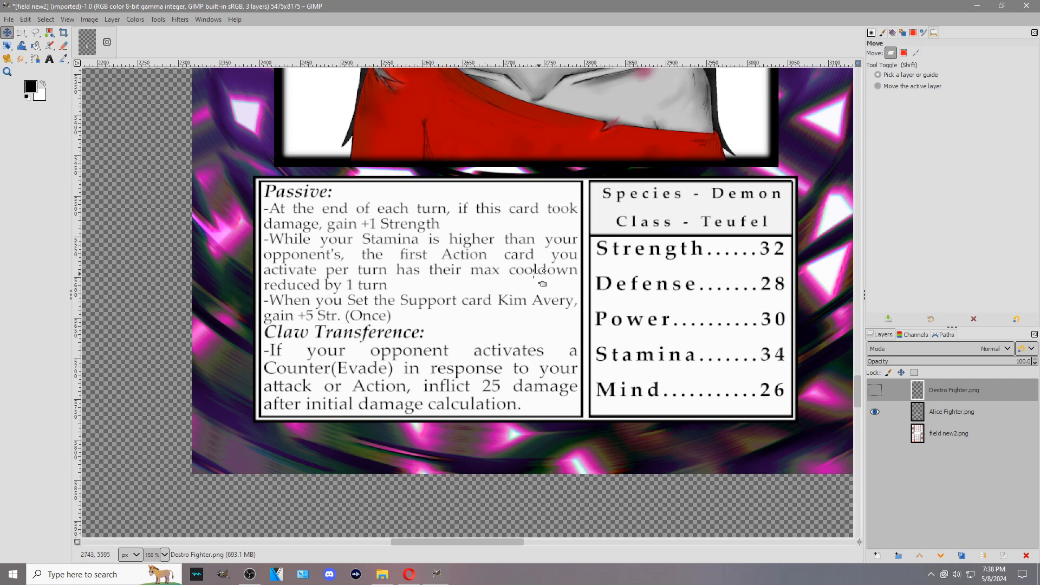
pyautogui.moveTo(396, 312)
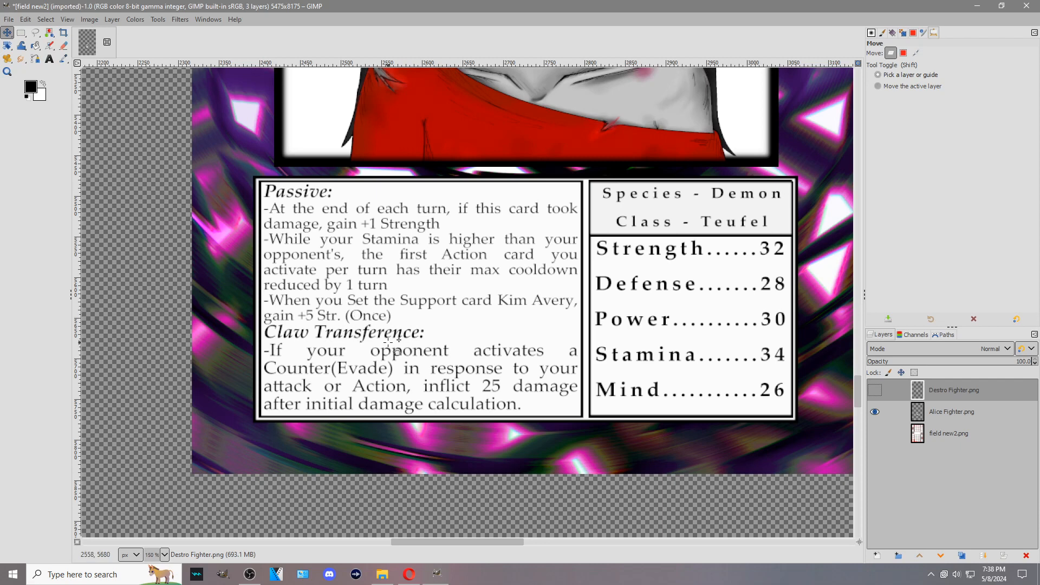
pyautogui.moveTo(368, 332)
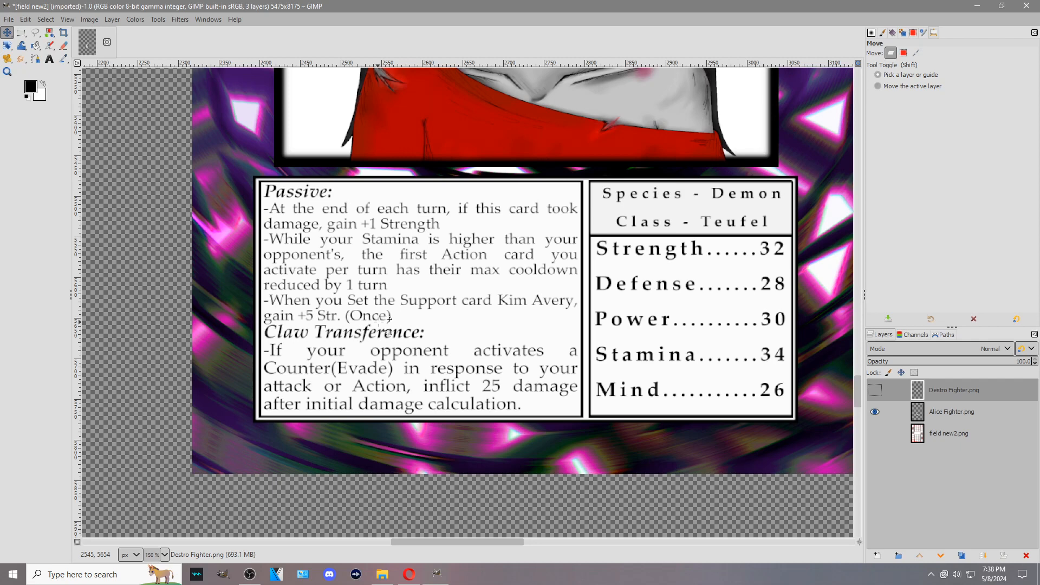
pyautogui.moveTo(312, 307)
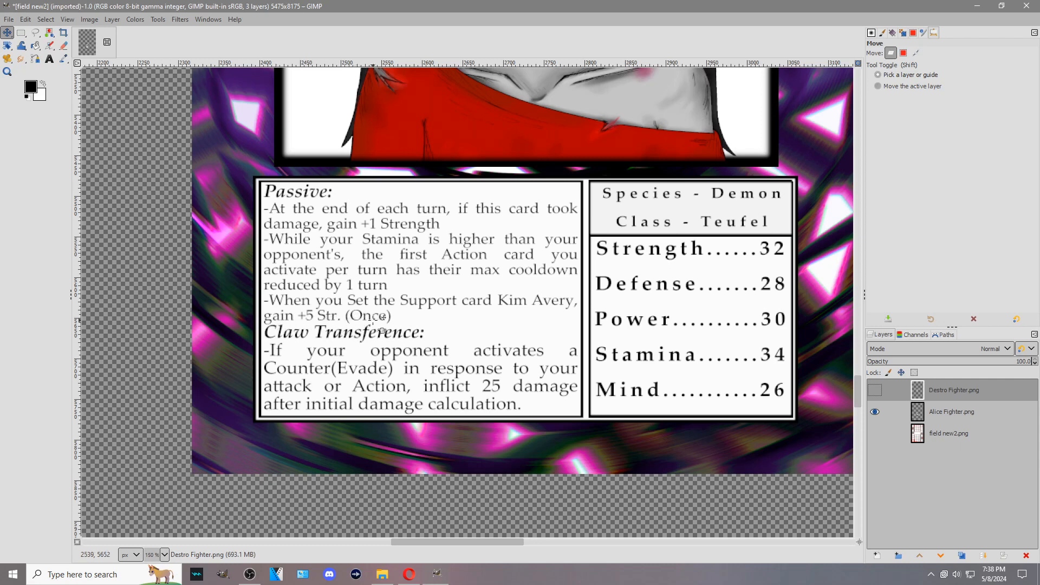
pyautogui.moveTo(522, 312)
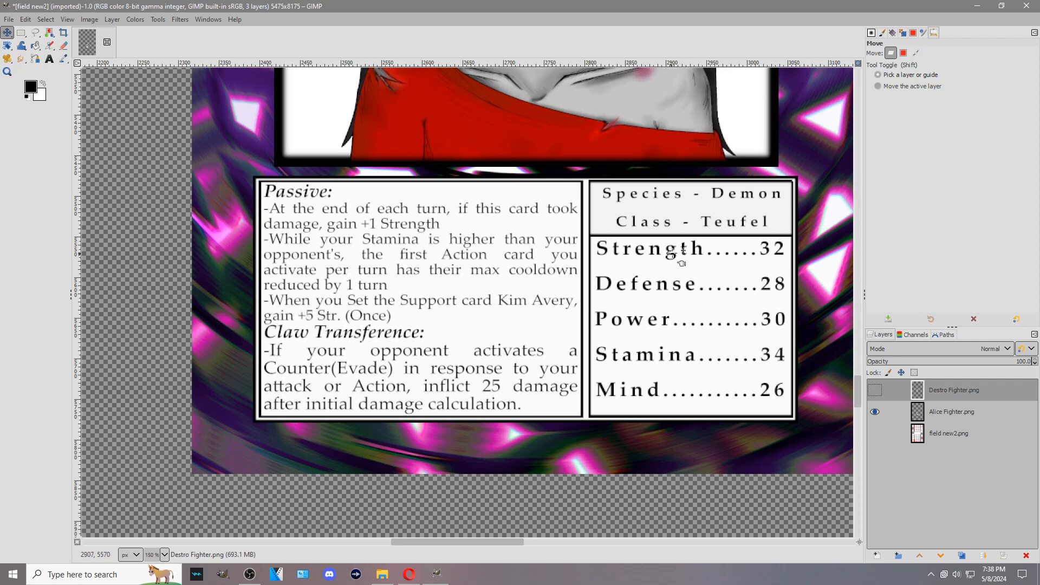
pyautogui.moveTo(428, 341)
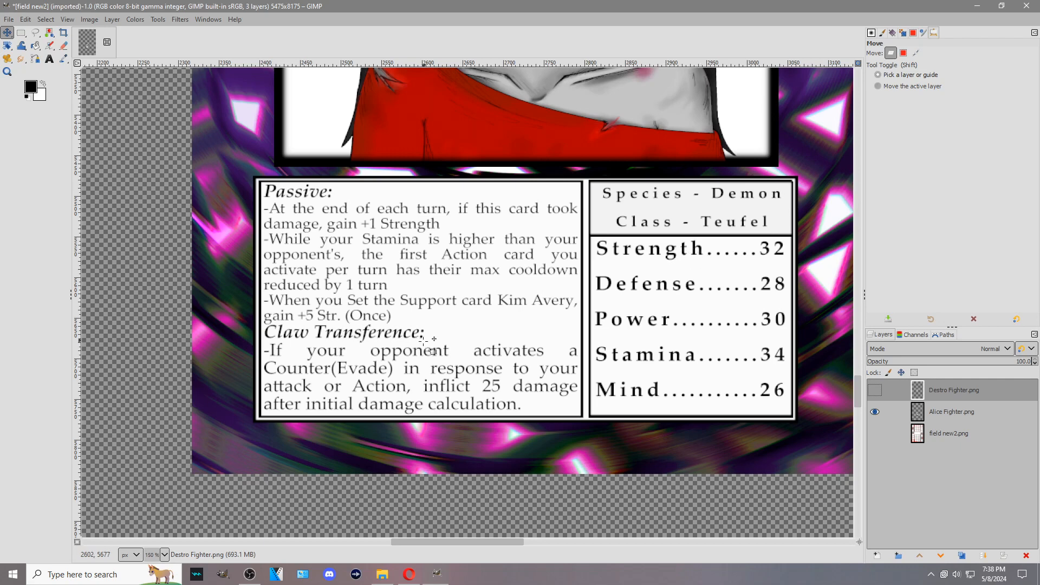
pyautogui.moveTo(325, 341)
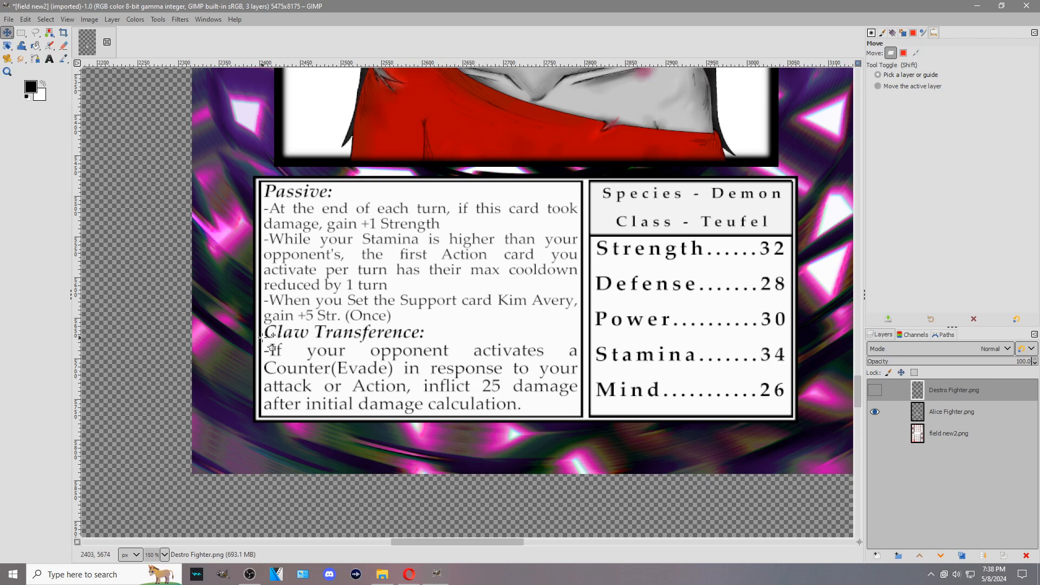
pyautogui.moveTo(380, 365)
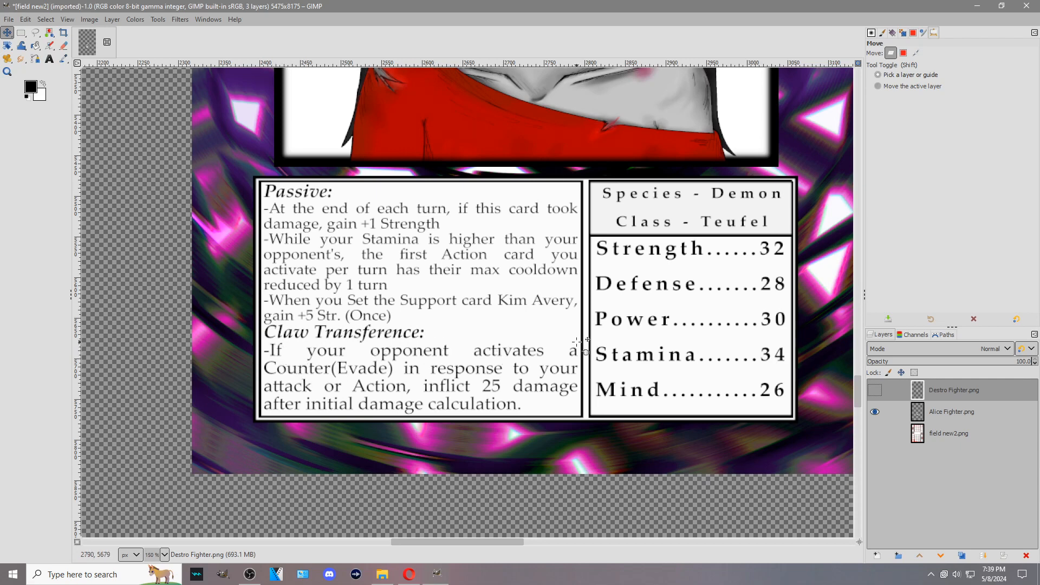
pyautogui.moveTo(309, 381)
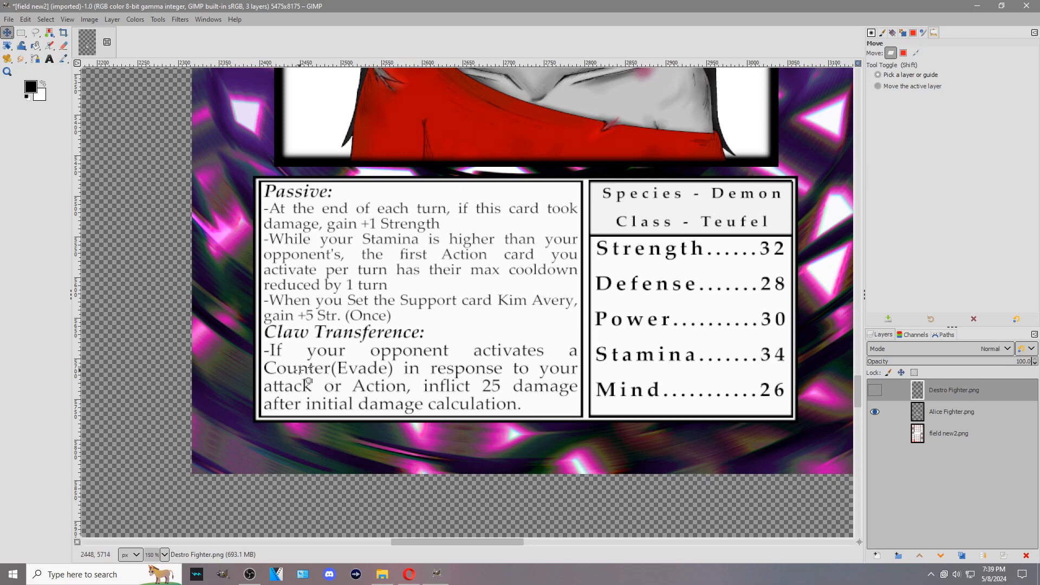
pyautogui.moveTo(299, 398)
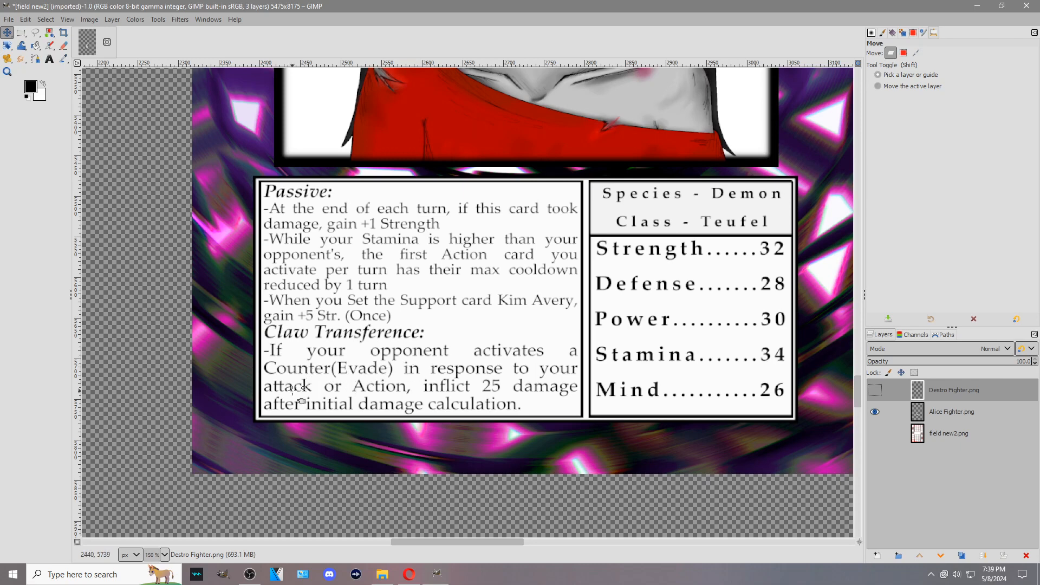
pyautogui.moveTo(353, 396)
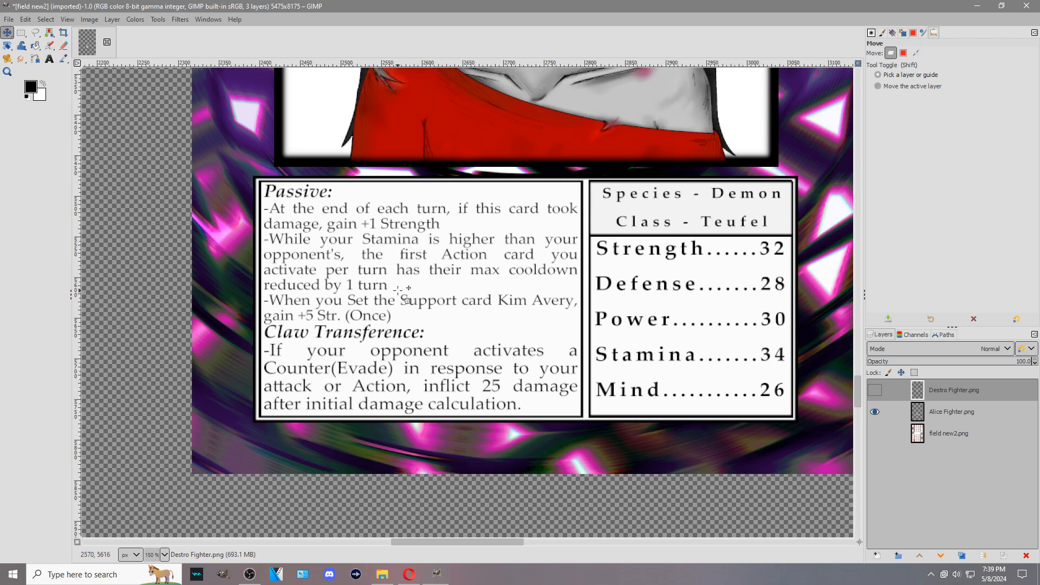
pyautogui.moveTo(318, 370)
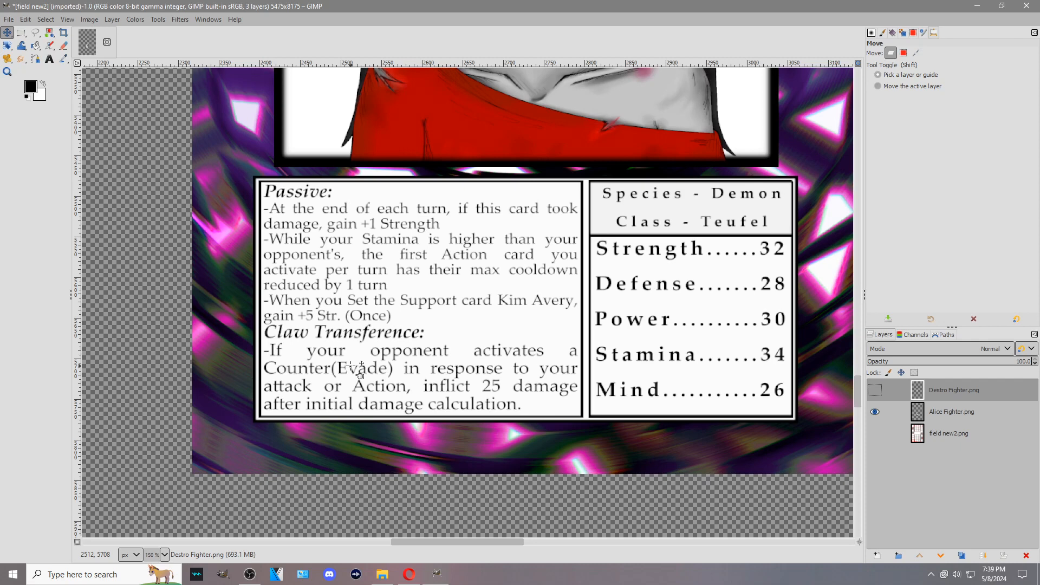
pyautogui.moveTo(428, 404)
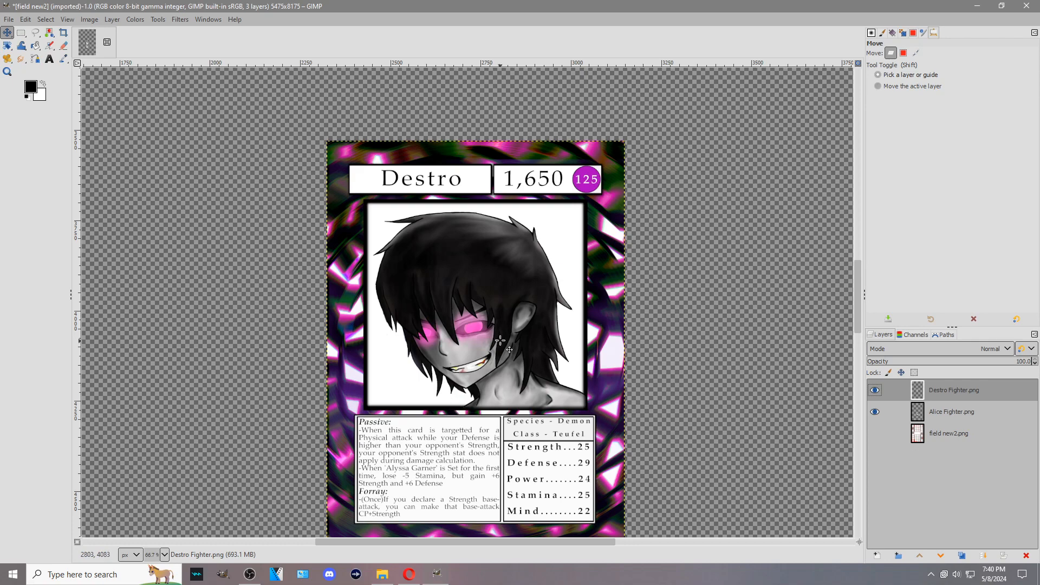
pyautogui.scroll(-3)
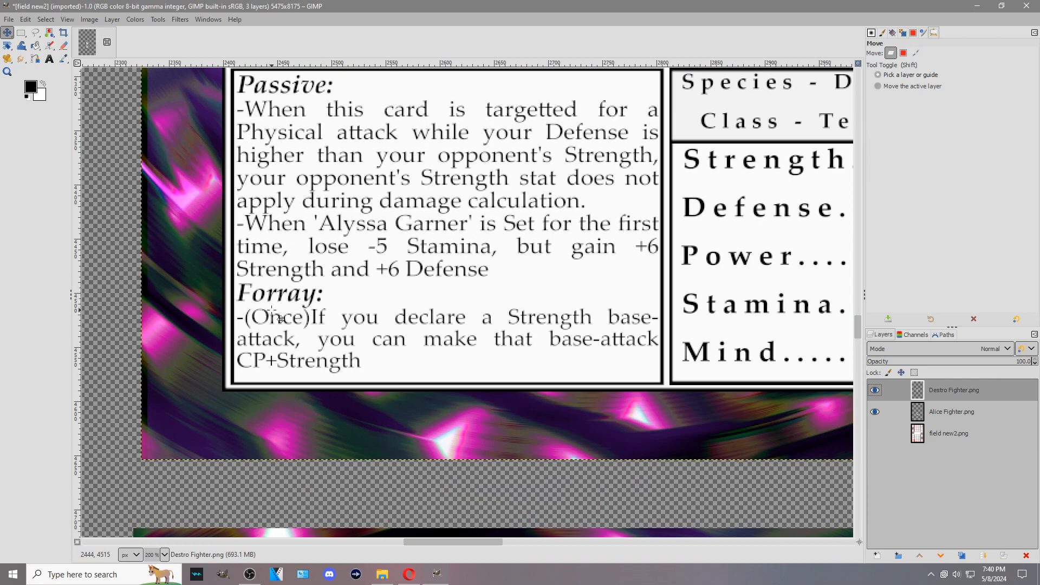
pyautogui.moveTo(284, 330)
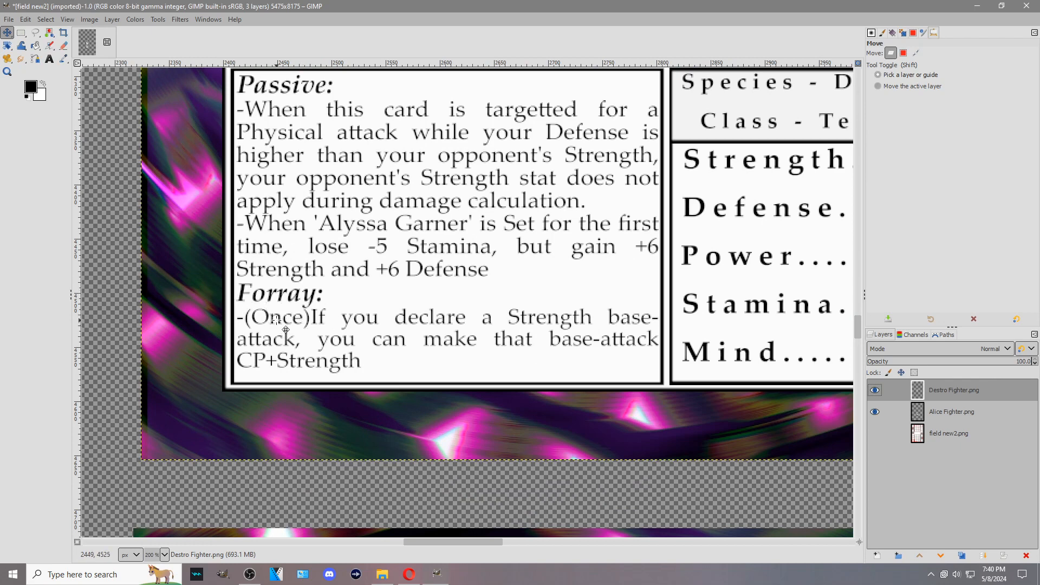
pyautogui.moveTo(813, 272)
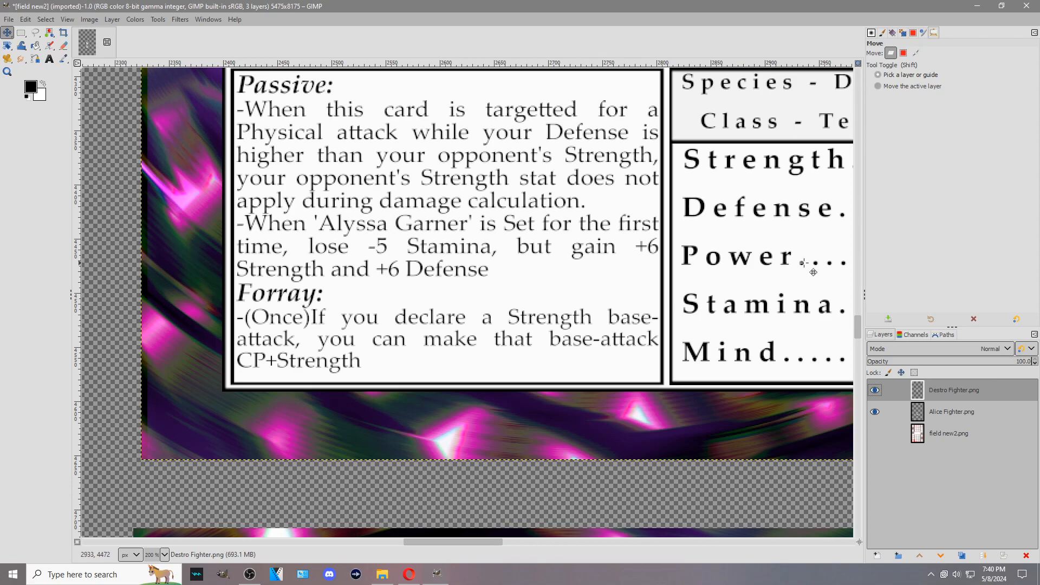
pyautogui.moveTo(276, 365)
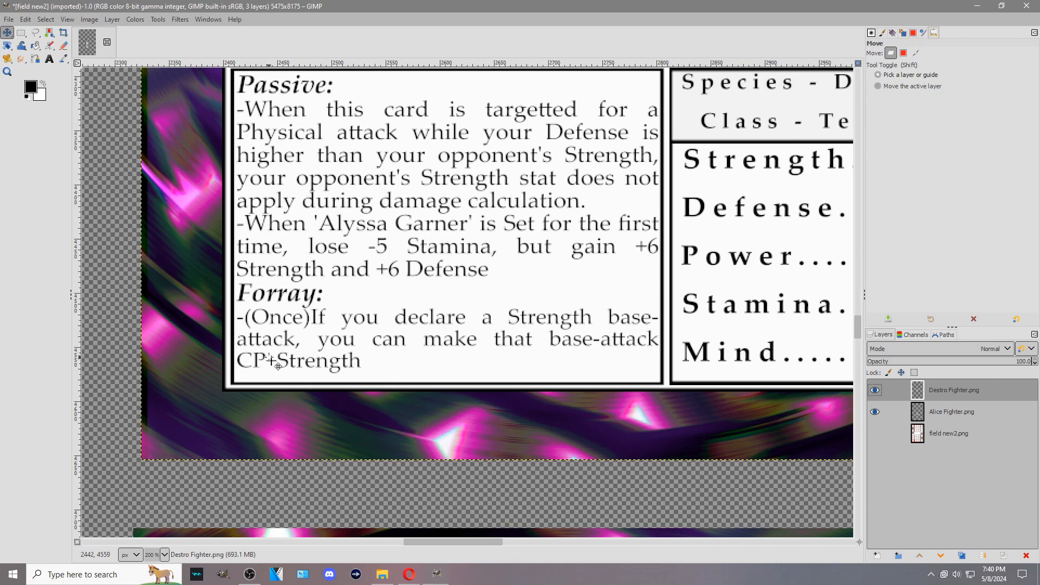
pyautogui.scroll(-3)
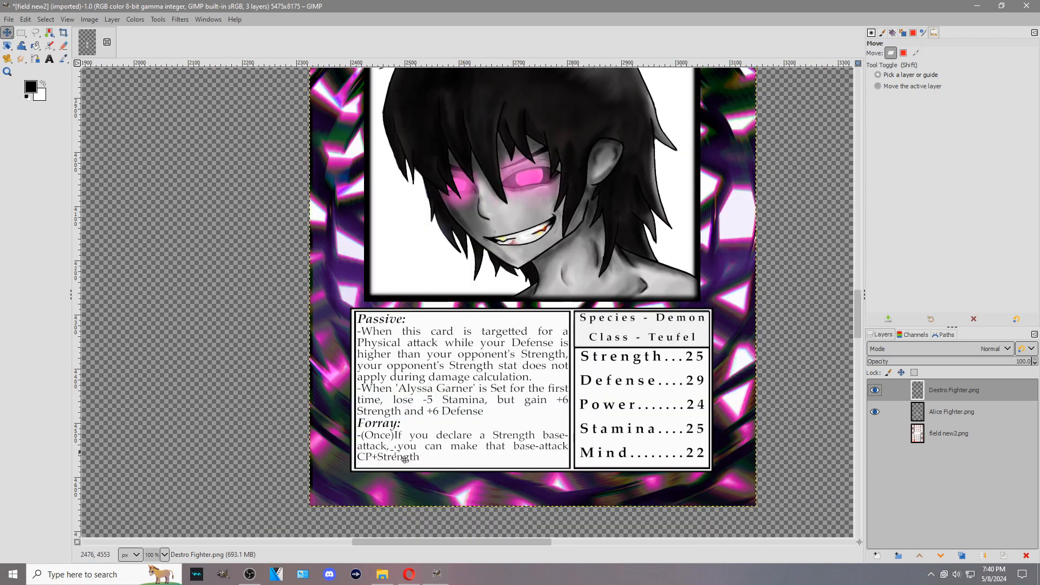
pyautogui.scroll(-3)
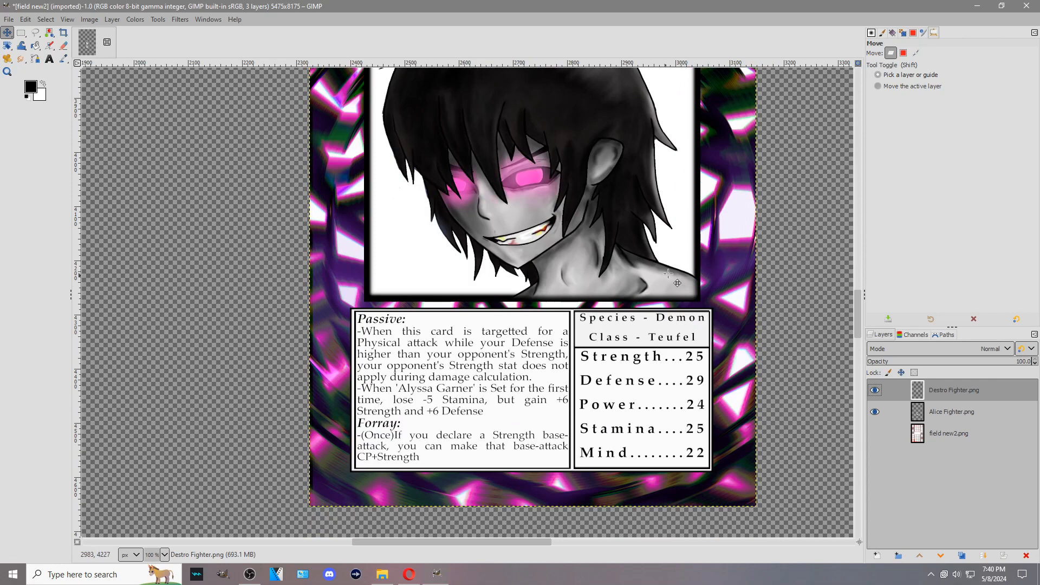
pyautogui.moveTo(497, 387)
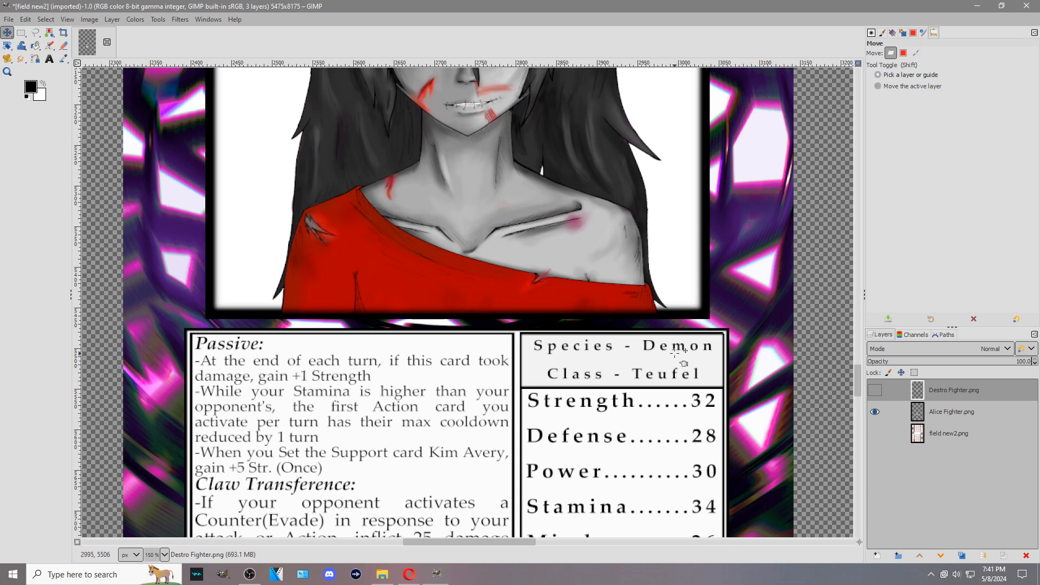
pyautogui.moveTo(563, 377)
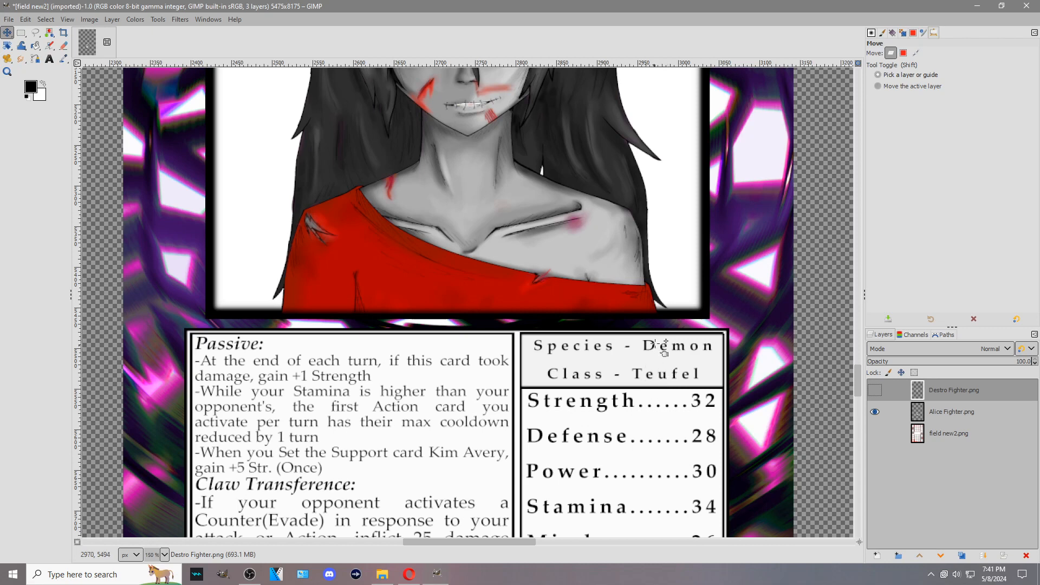
pyautogui.moveTo(652, 375)
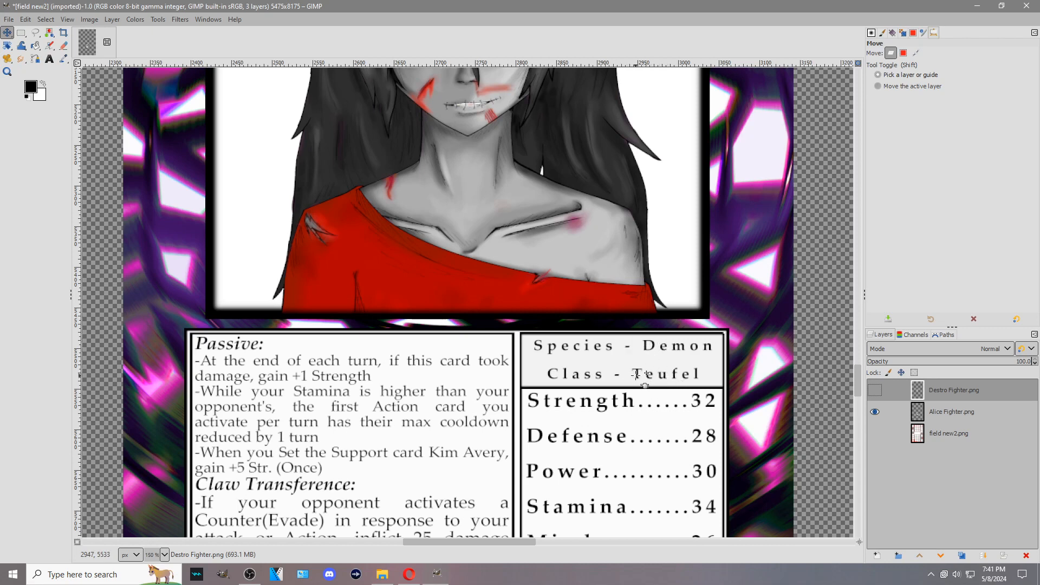
pyautogui.moveTo(571, 362)
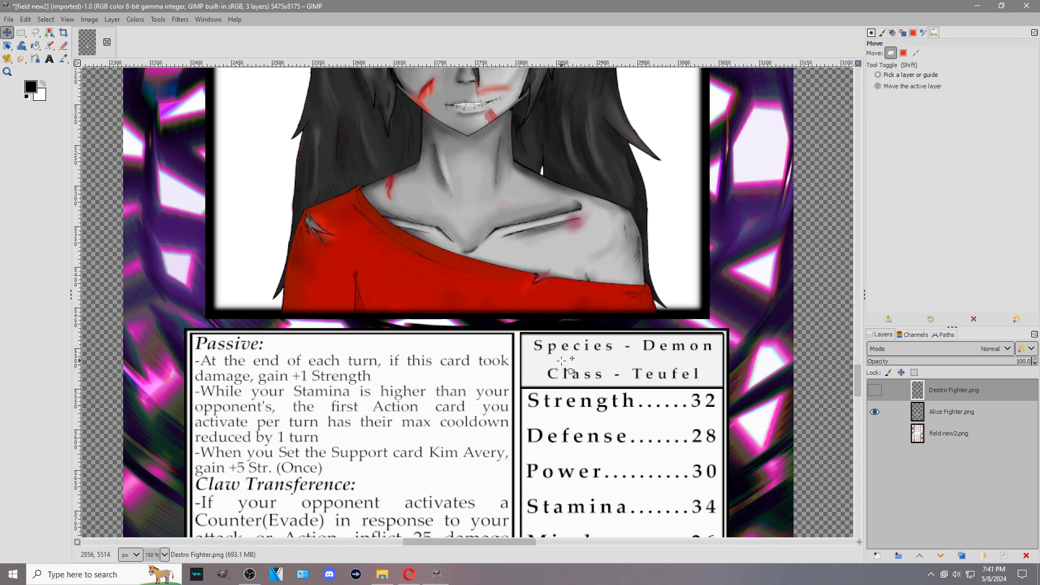
pyautogui.moveTo(630, 364)
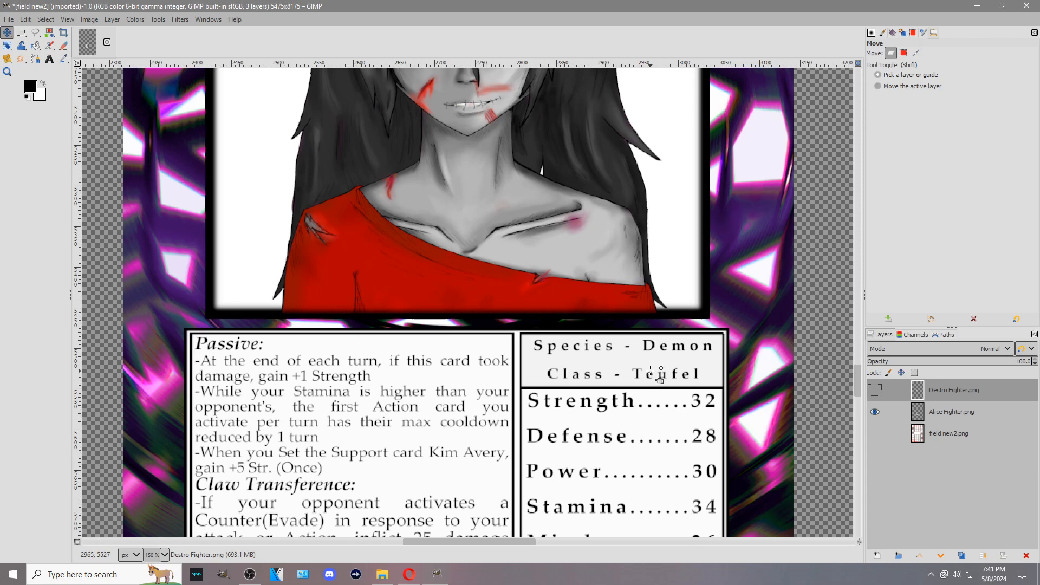
pyautogui.moveTo(676, 355)
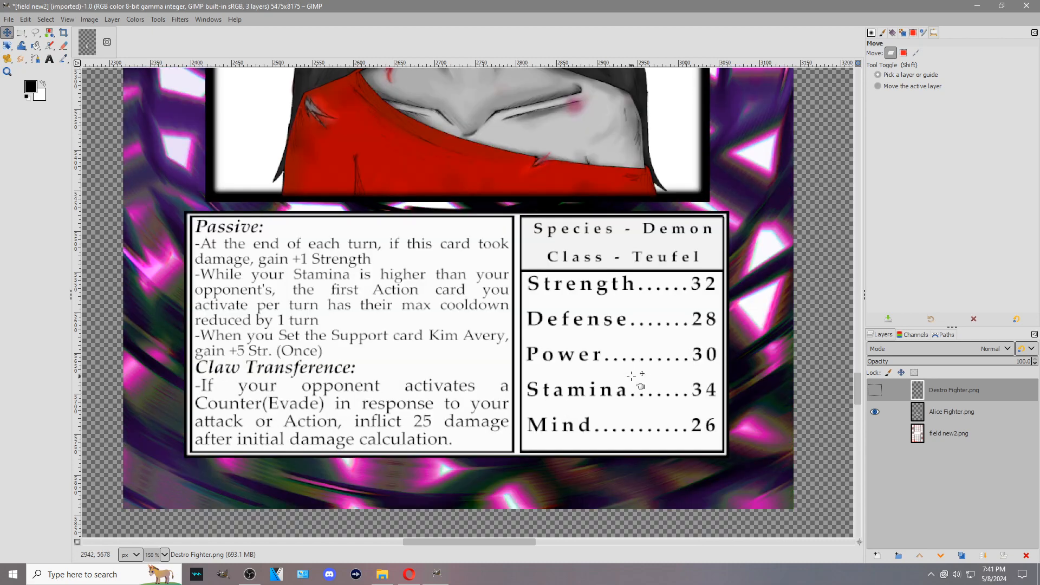
pyautogui.moveTo(571, 311)
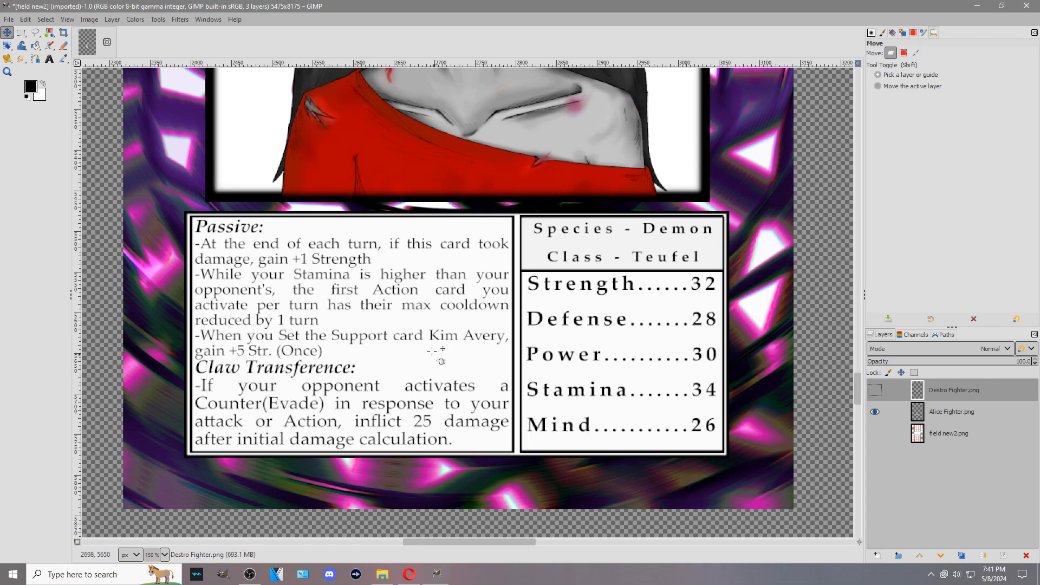
pyautogui.moveTo(584, 368)
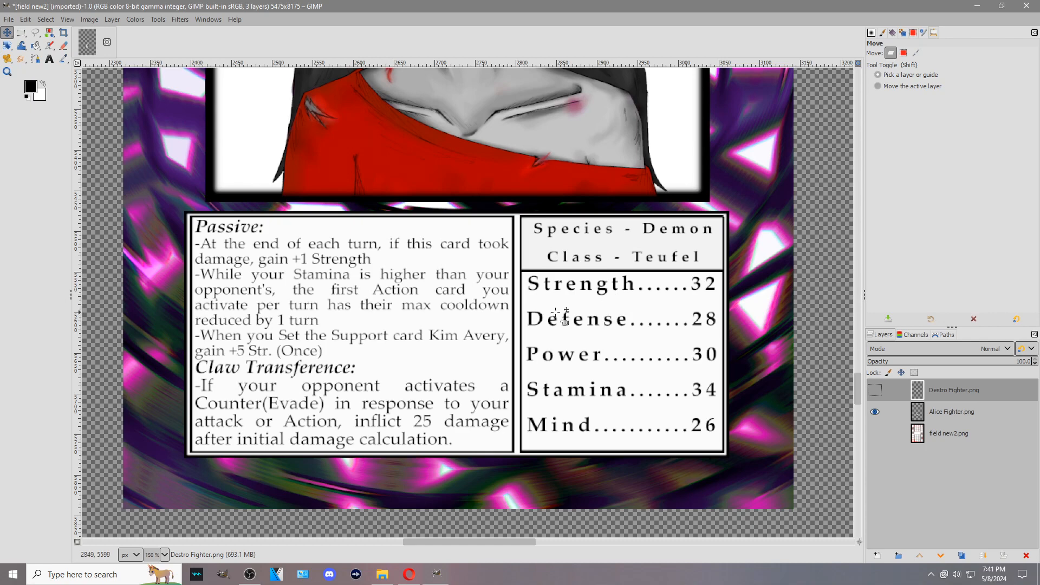
pyautogui.moveTo(637, 401)
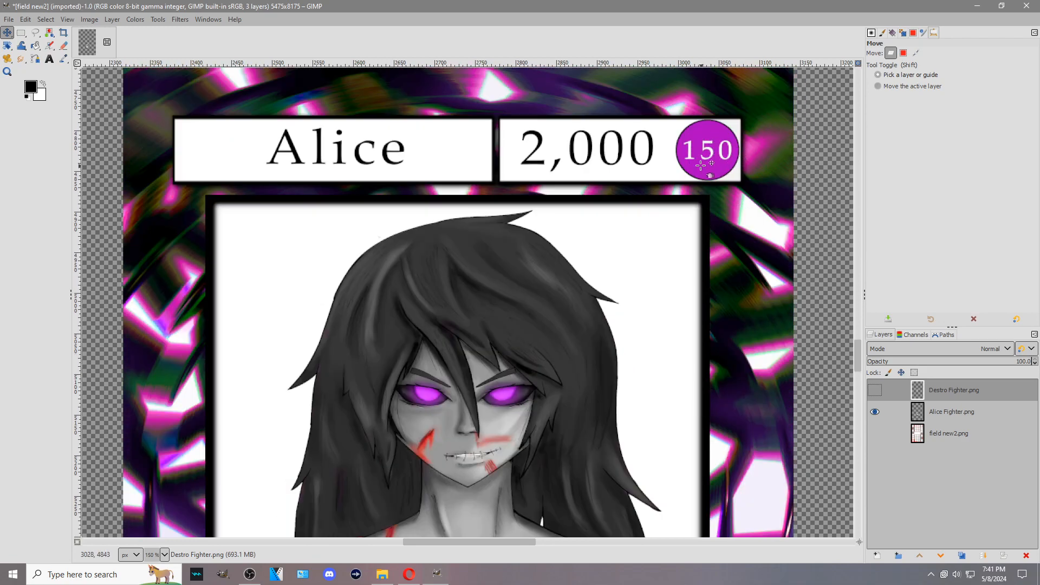
pyautogui.scroll(-3)
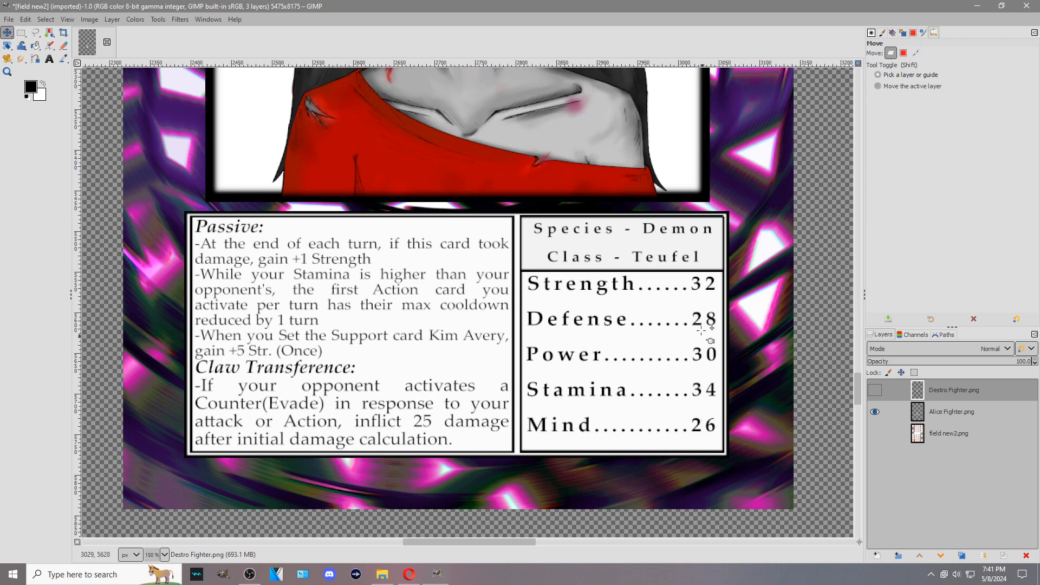
pyautogui.moveTo(719, 409)
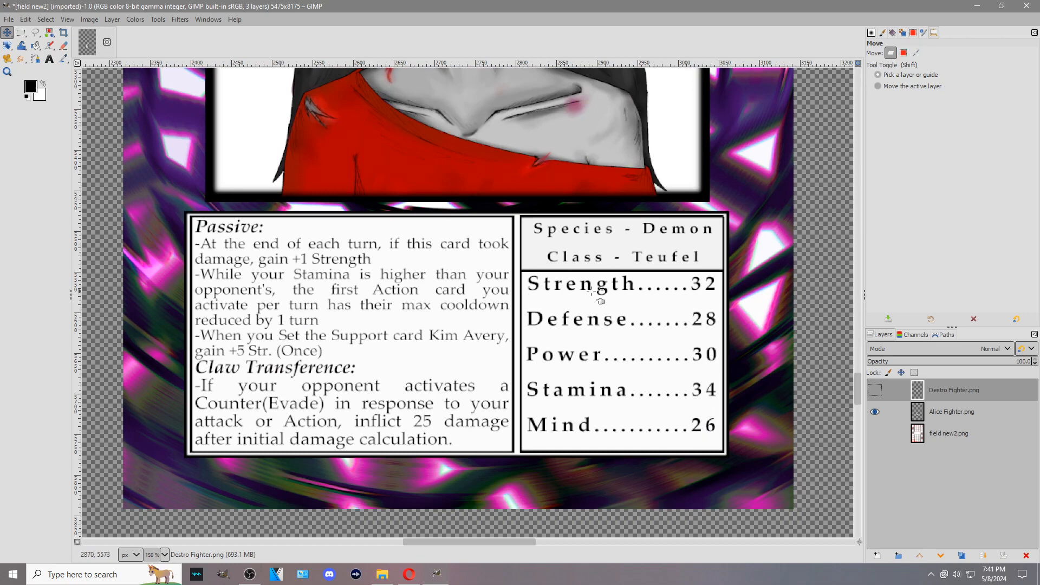
pyautogui.moveTo(600, 341)
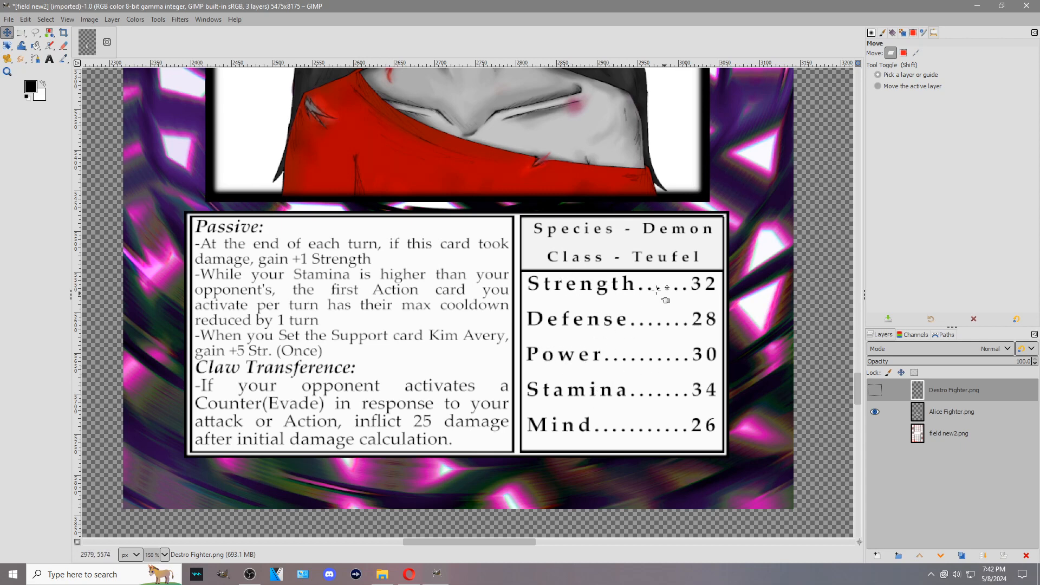
pyautogui.moveTo(572, 371)
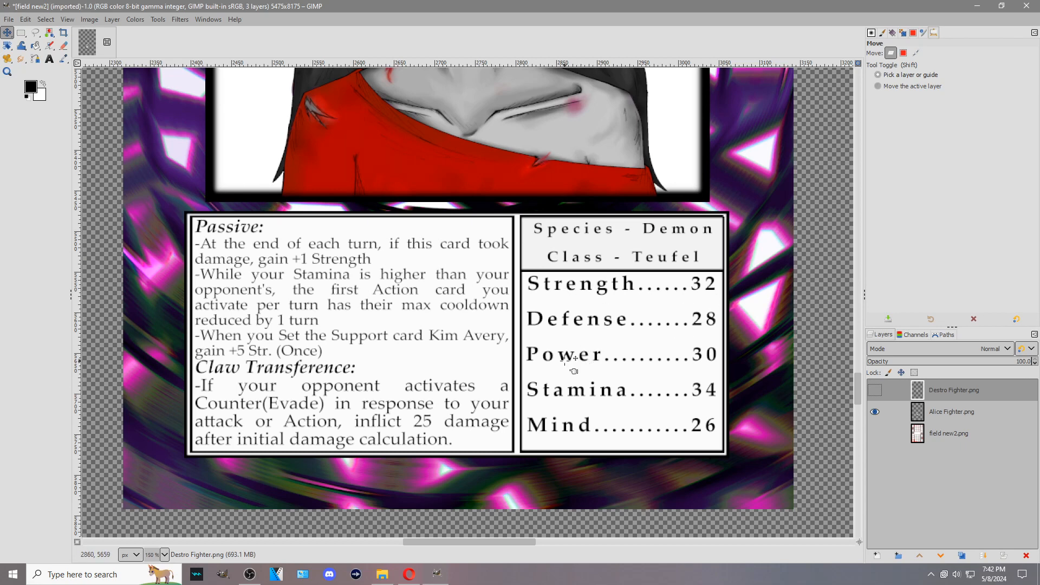
pyautogui.moveTo(676, 305)
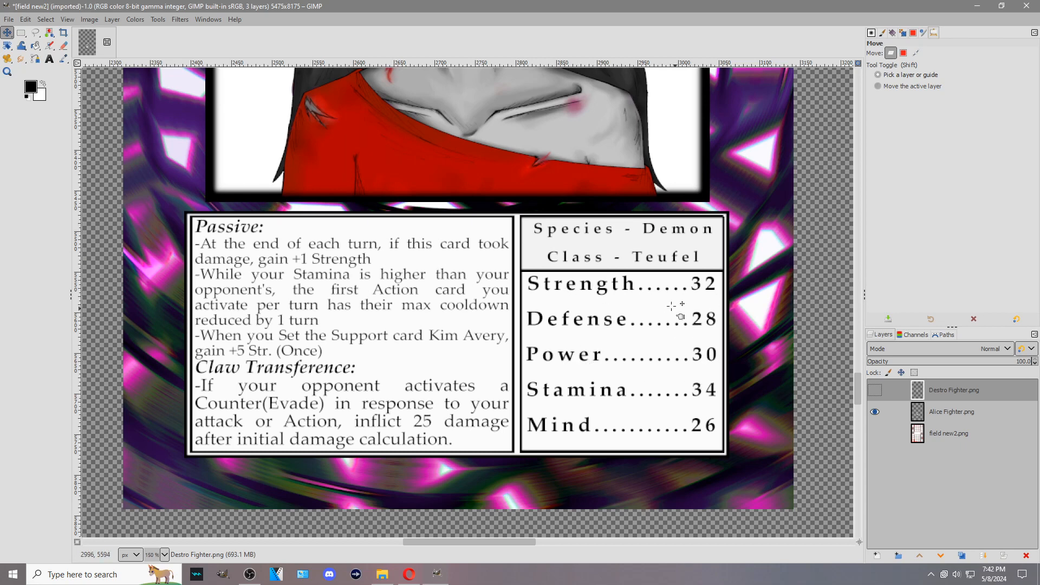
pyautogui.moveTo(619, 333)
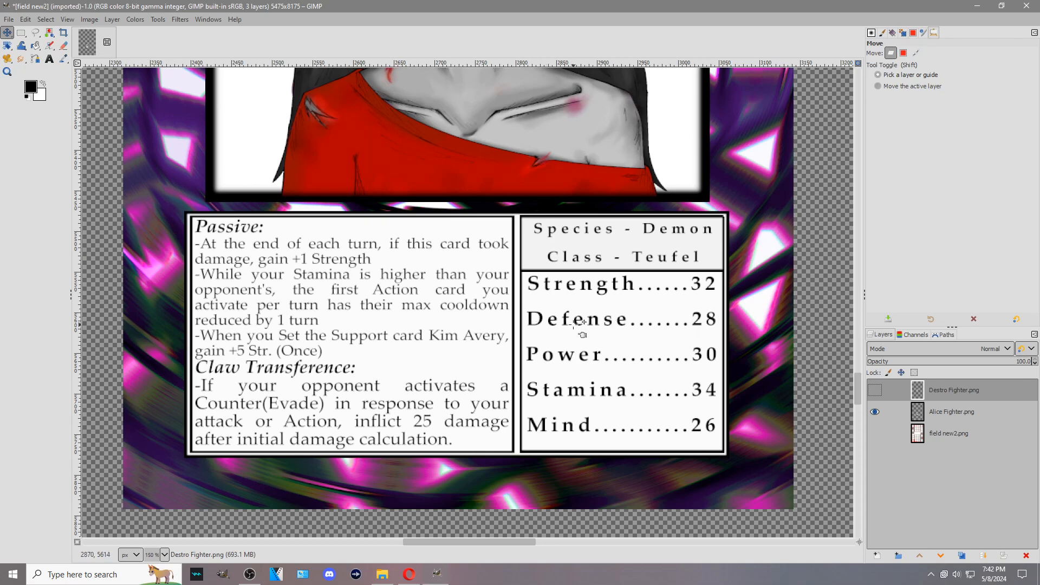
pyautogui.moveTo(579, 325)
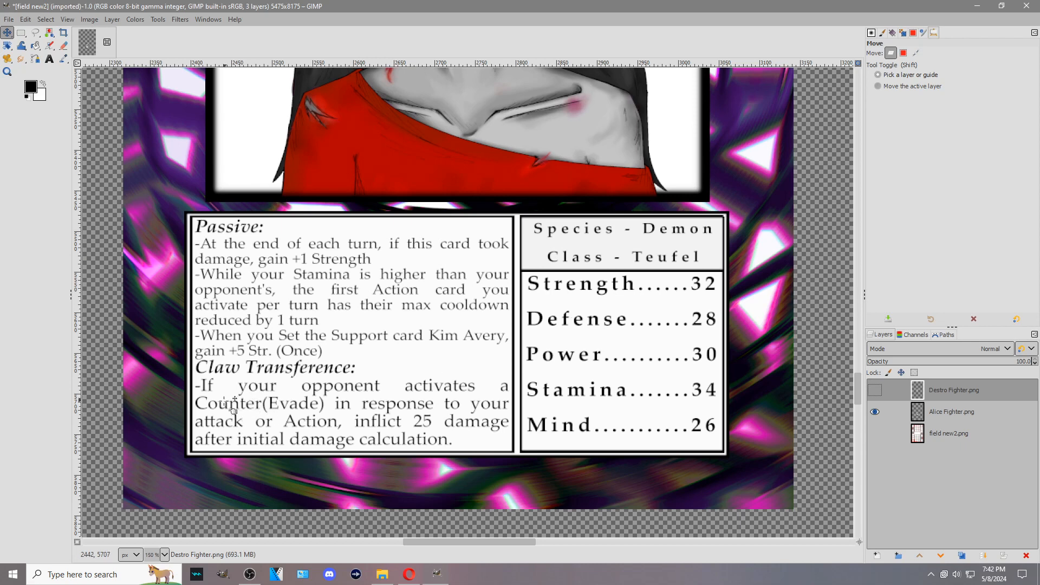
pyautogui.moveTo(282, 418)
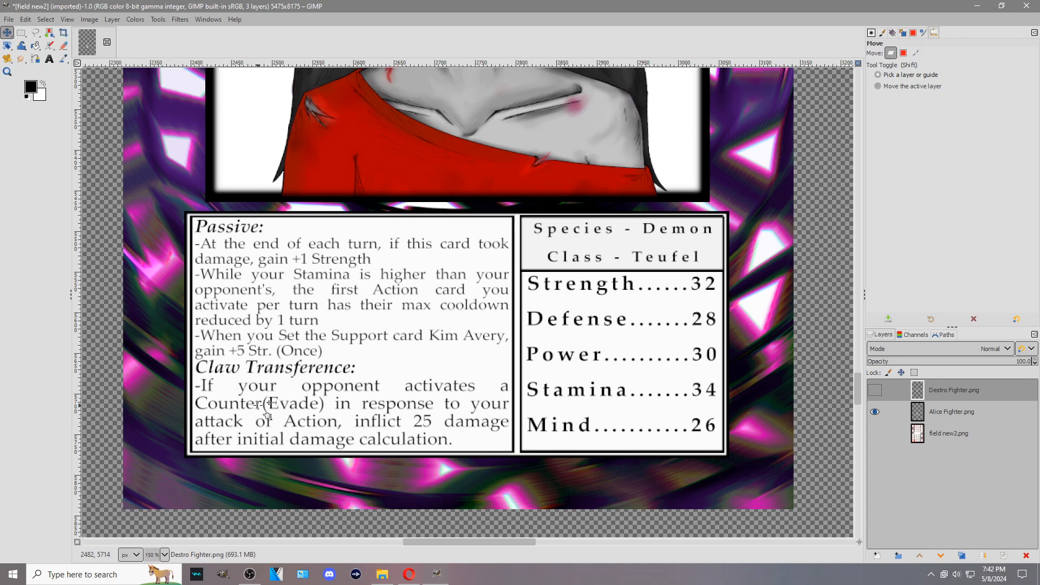
pyautogui.moveTo(543, 342)
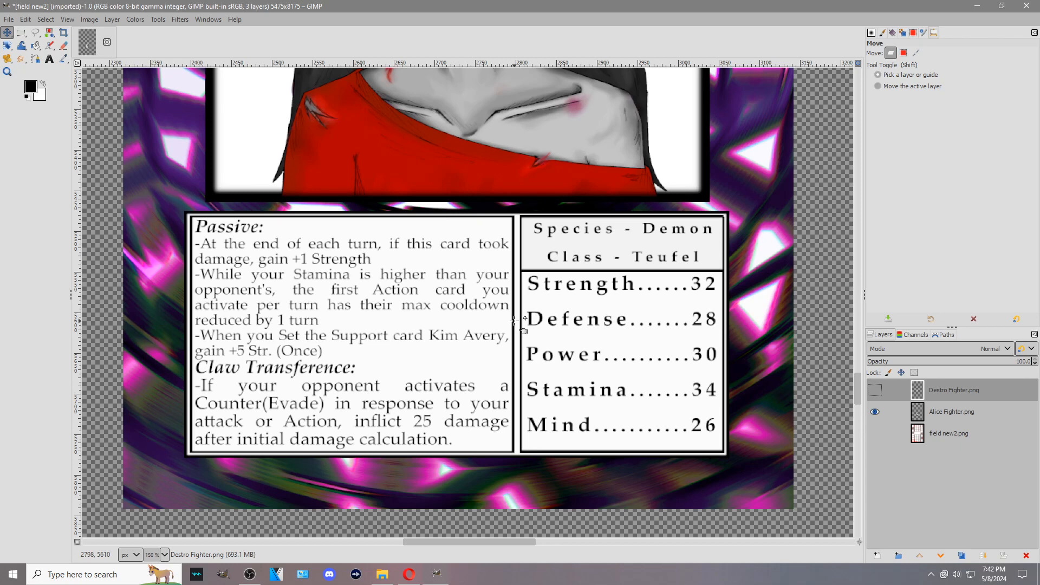
pyautogui.moveTo(531, 344)
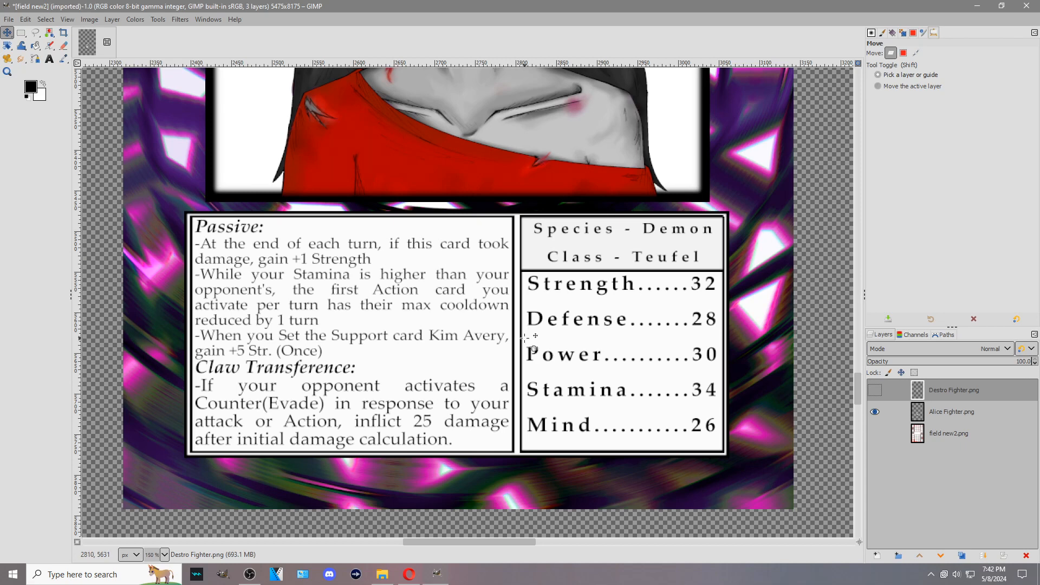
pyautogui.moveTo(547, 334)
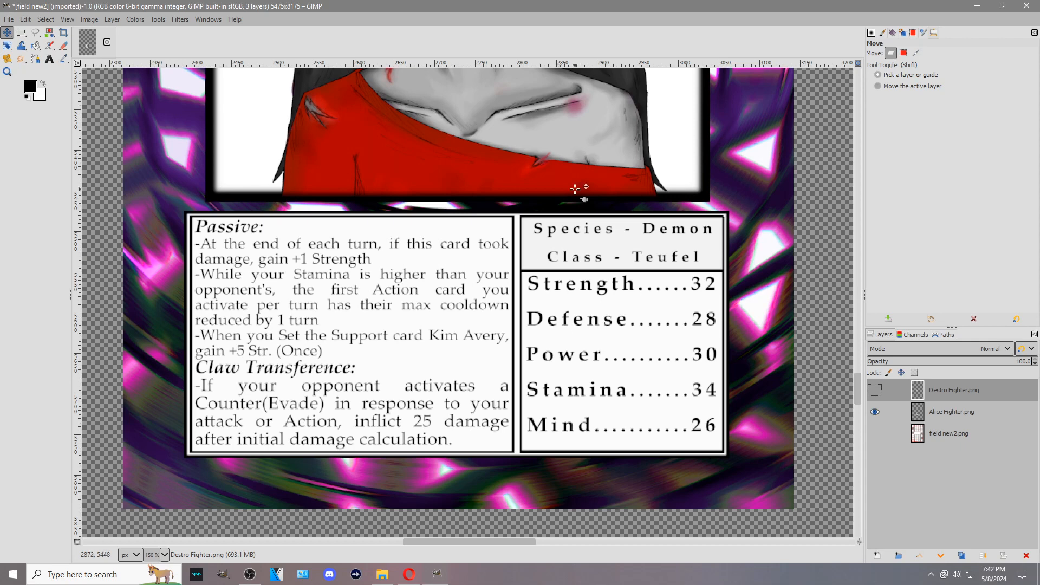
pyautogui.moveTo(713, 325)
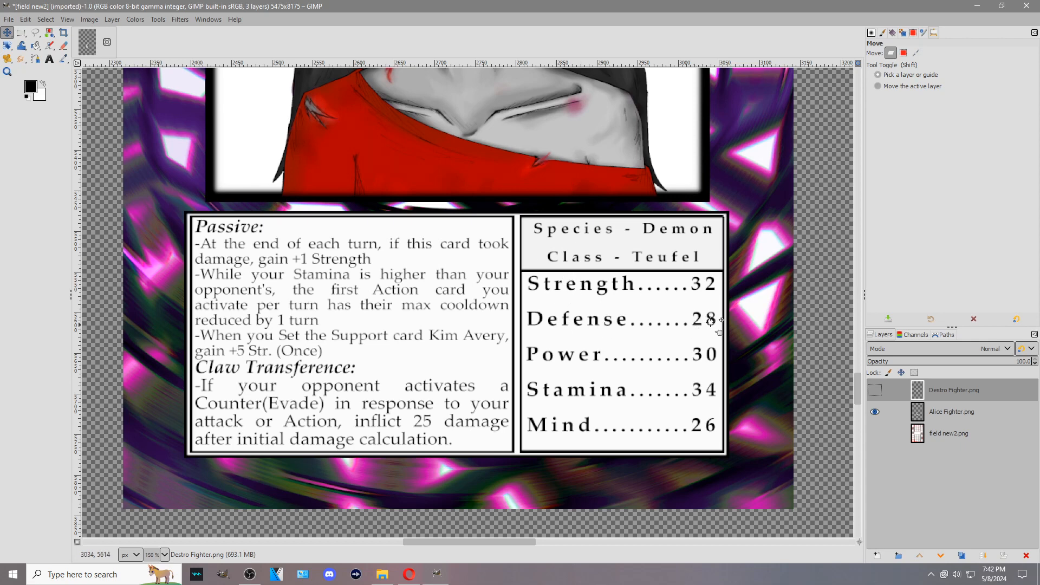
pyautogui.moveTo(703, 323)
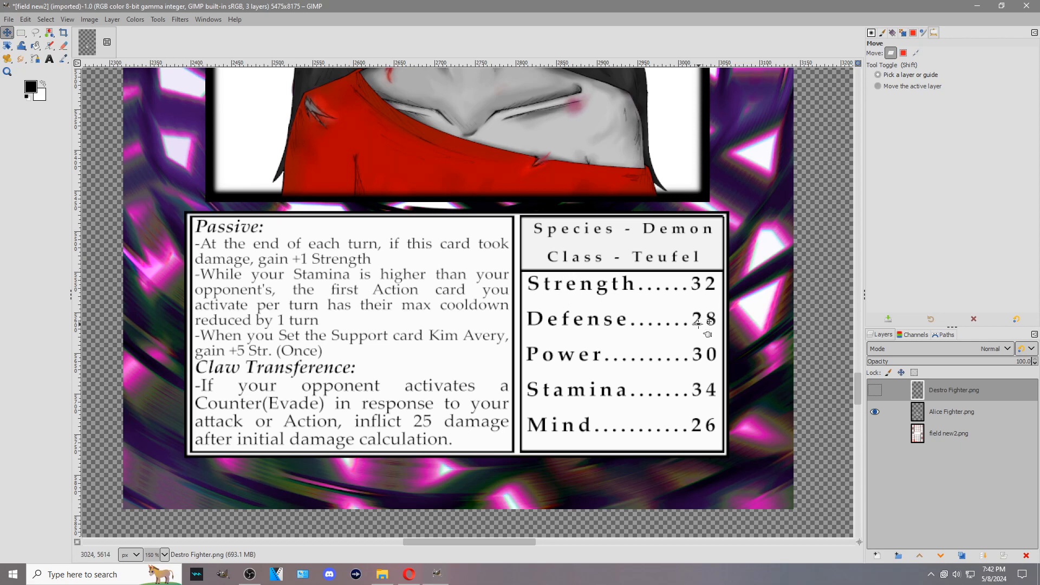
pyautogui.moveTo(650, 382)
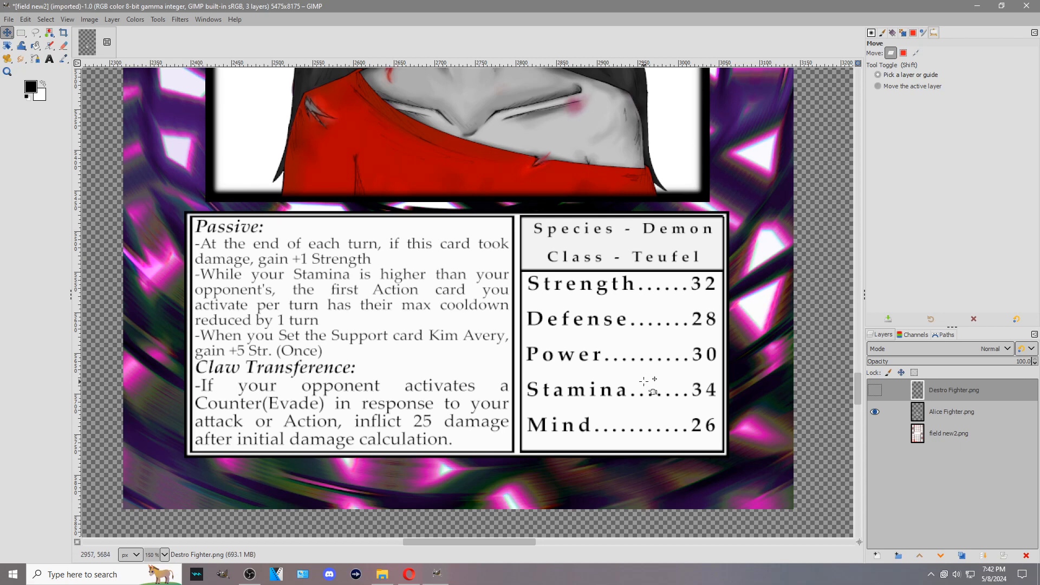
pyautogui.moveTo(715, 317)
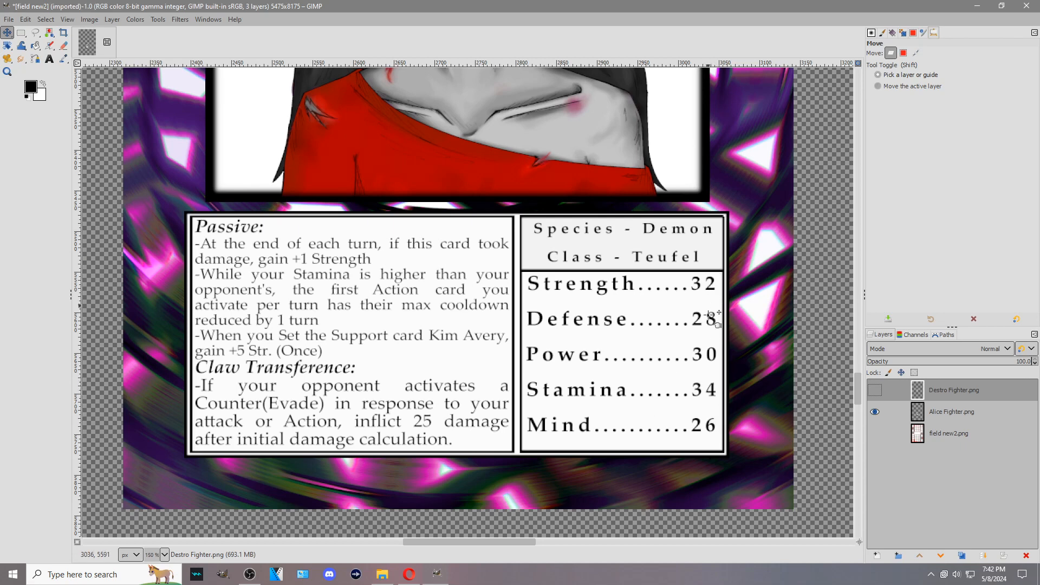
pyautogui.moveTo(706, 414)
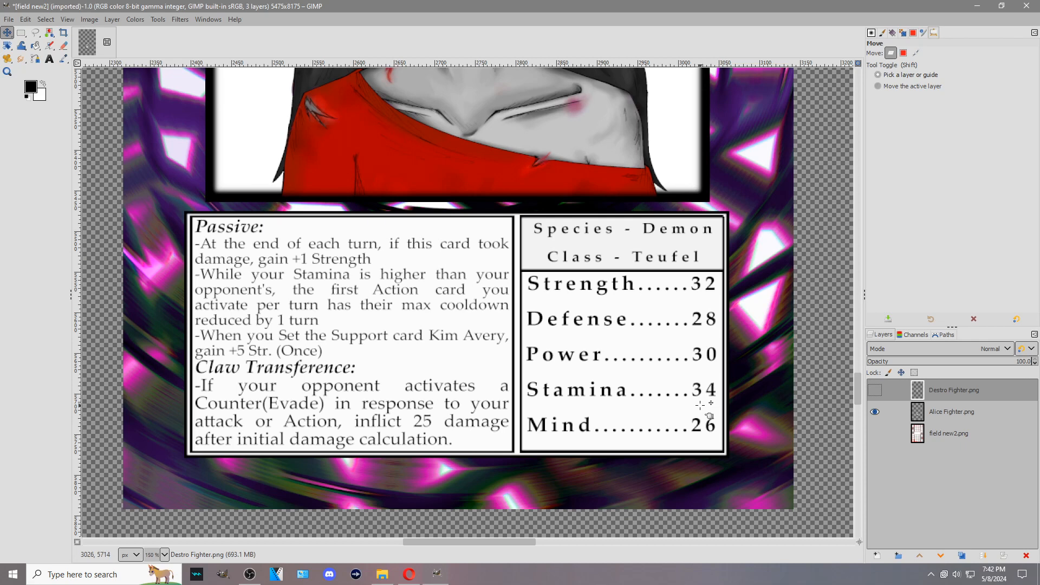
pyautogui.moveTo(699, 305)
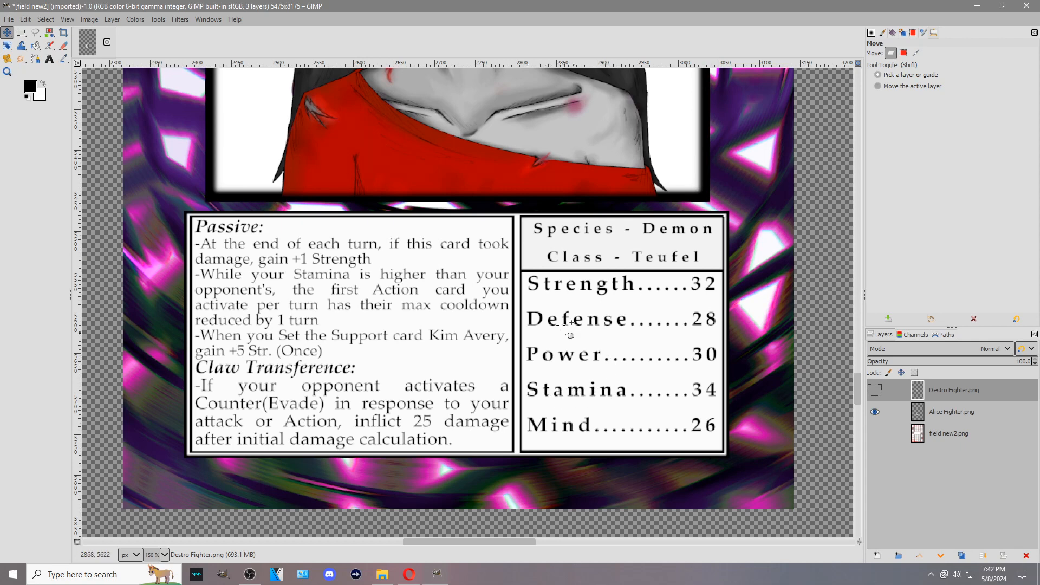
pyautogui.moveTo(256, 404)
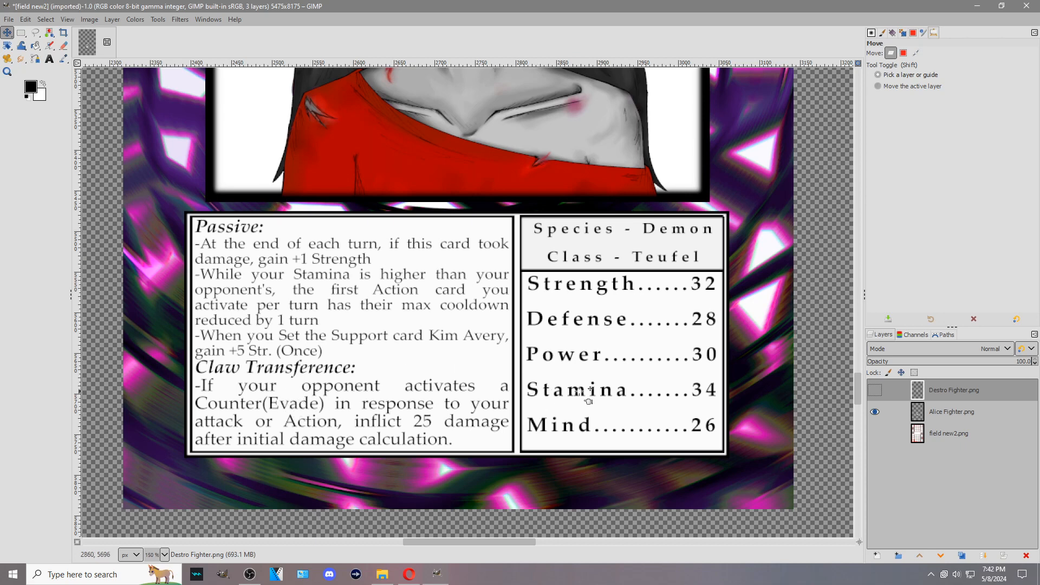
pyautogui.moveTo(564, 441)
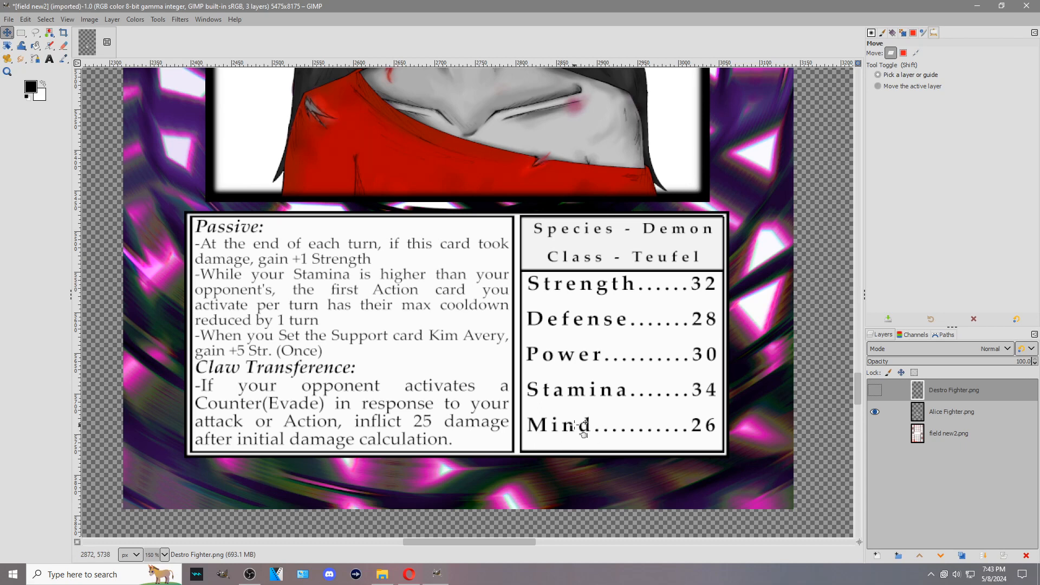
pyautogui.moveTo(577, 422)
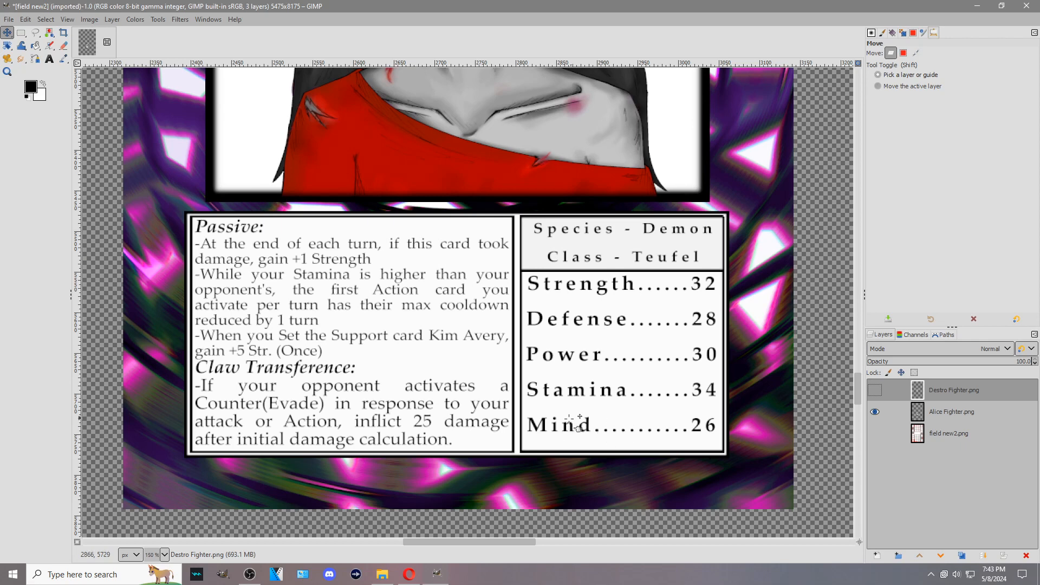
pyautogui.moveTo(566, 441)
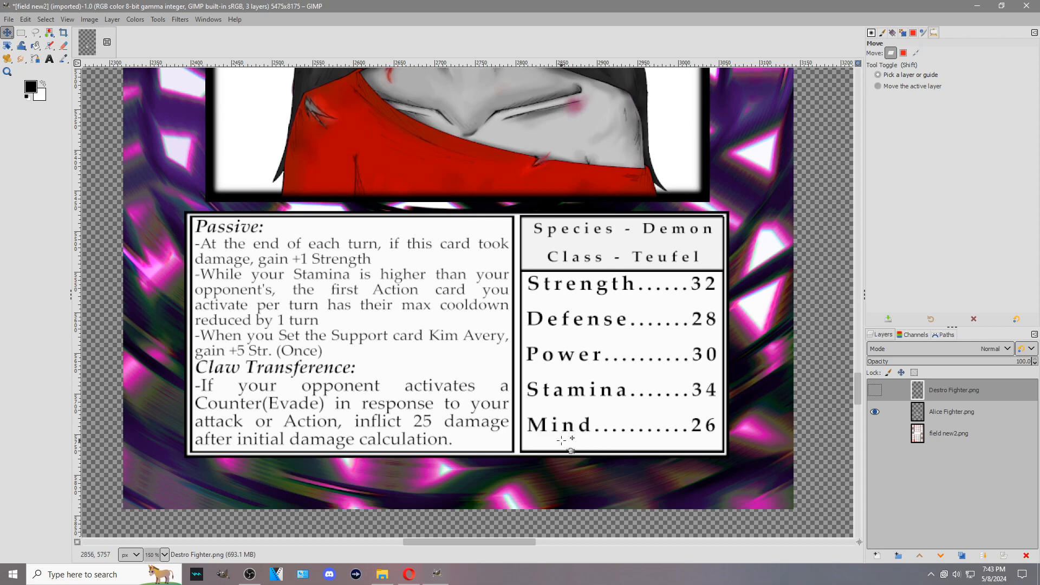
pyautogui.moveTo(571, 398)
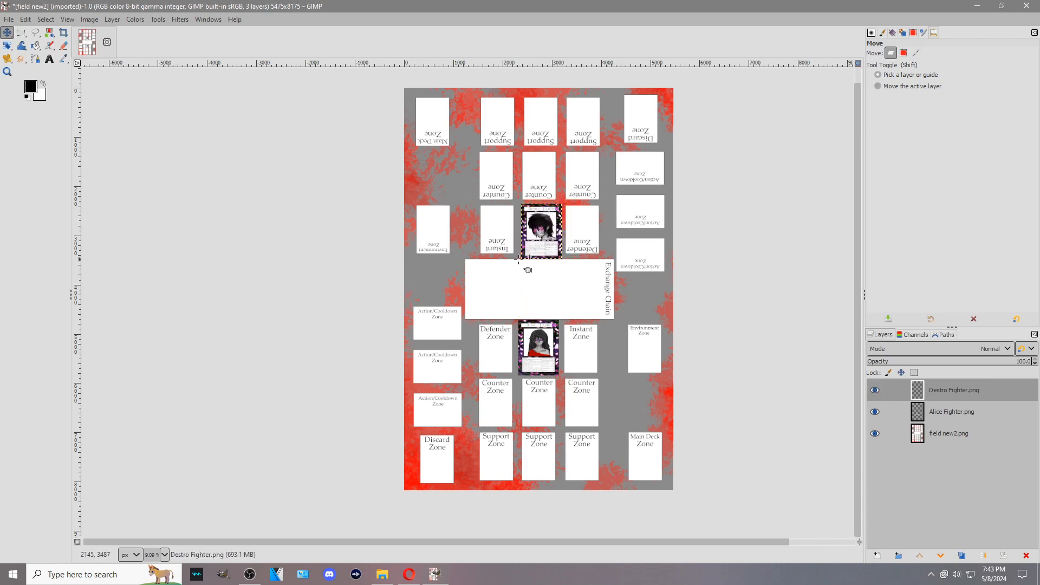
# Hide the Destro Fighter.png layer so Alice's card shows between the Defender and Instant zones
pyautogui.click(874, 390)
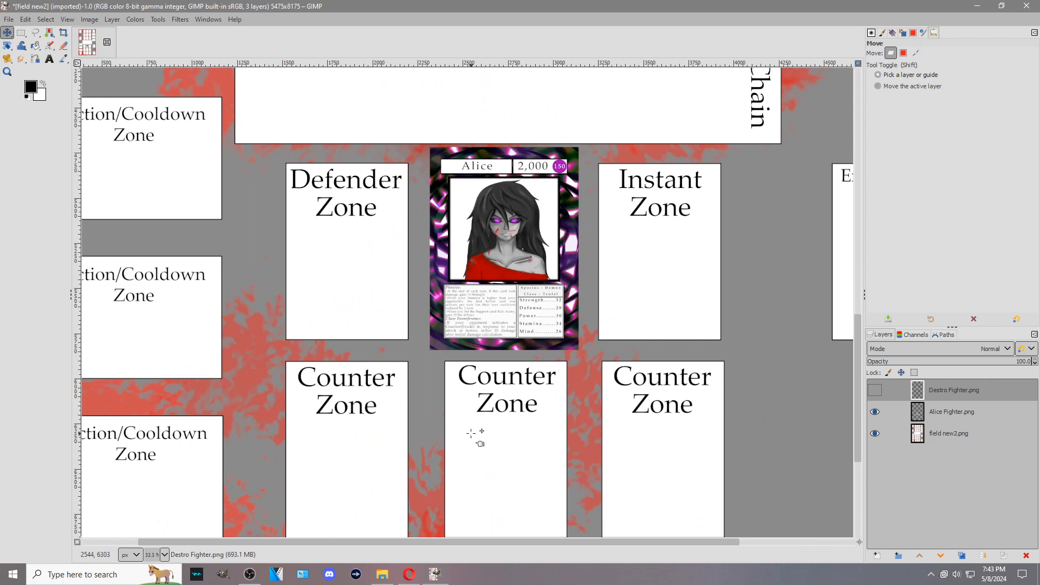
pyautogui.moveTo(507, 272)
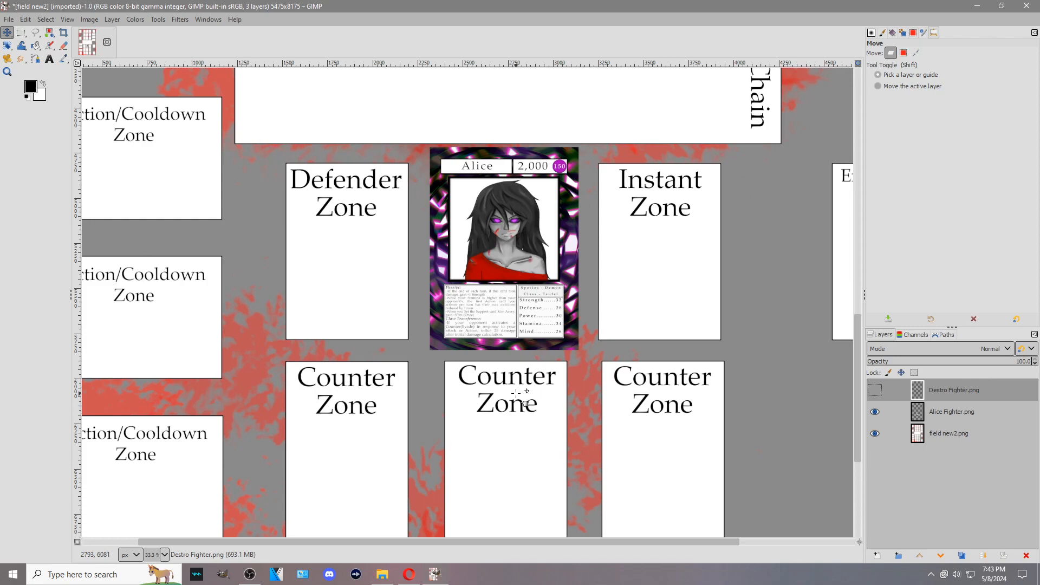
pyautogui.moveTo(553, 411)
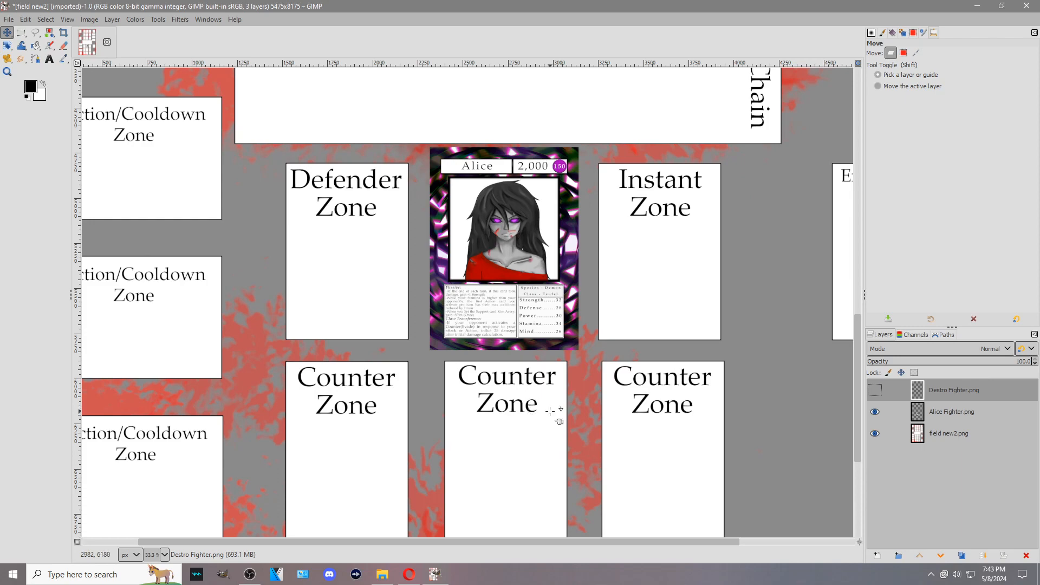